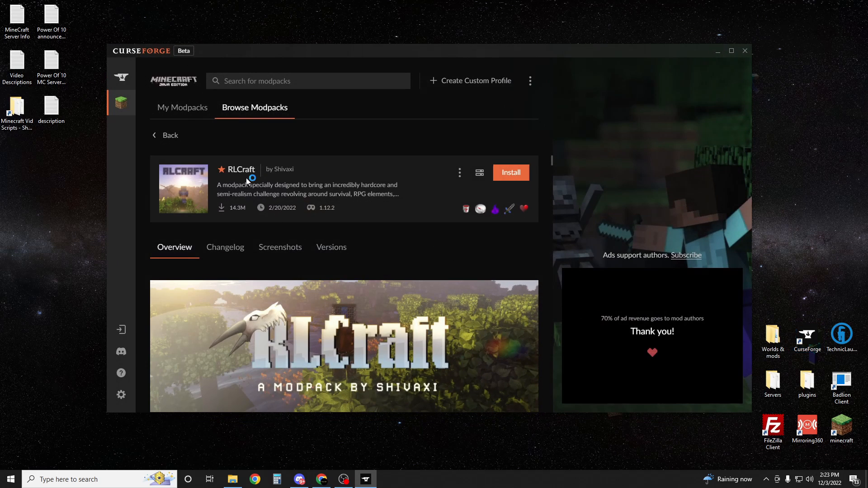
Find RLCraft under Browse Modpacks and start installing it
click(182, 107)
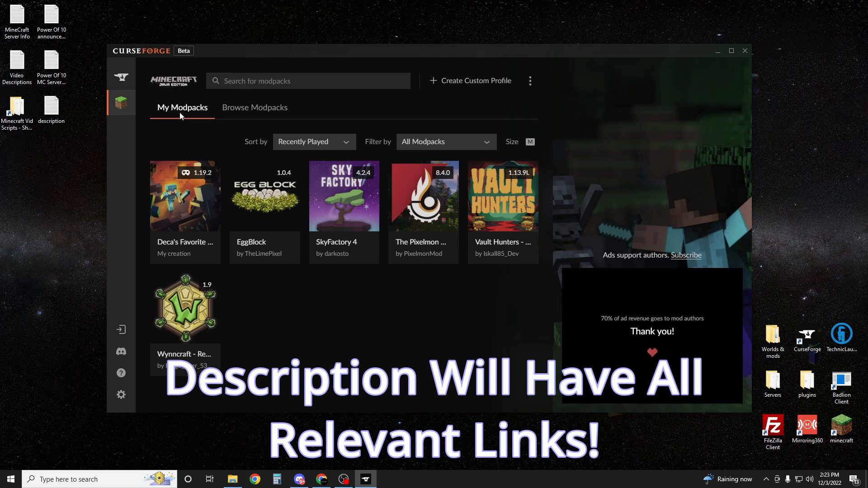
mouse_move(244, 109)
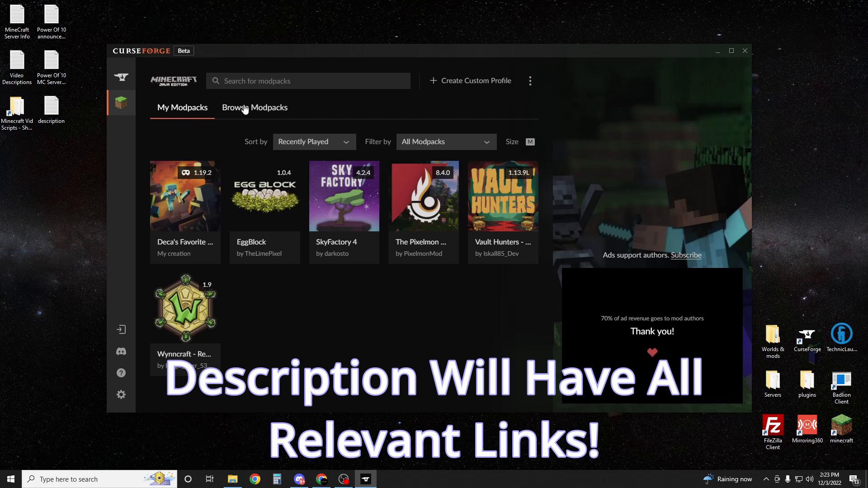
mouse_move(120, 103)
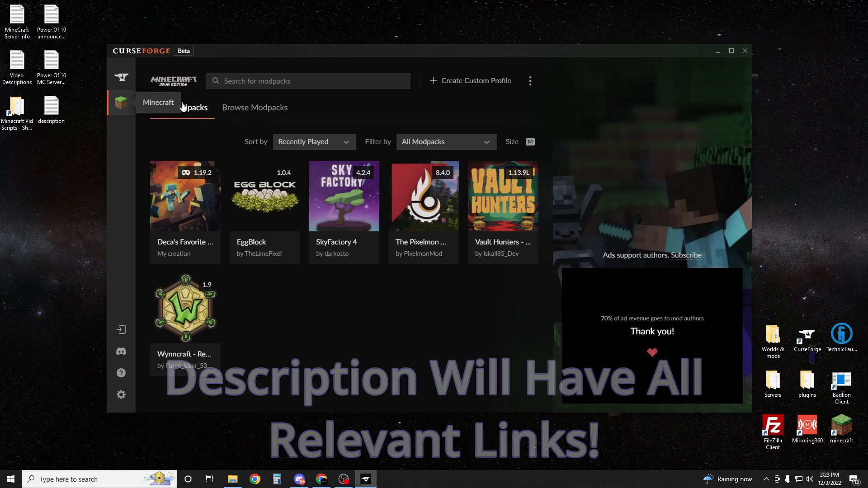
click(254, 108)
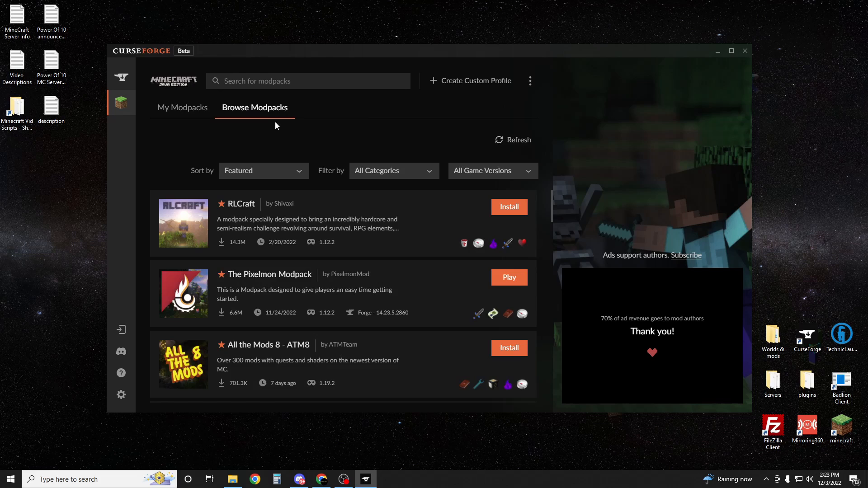
mouse_move(312, 228)
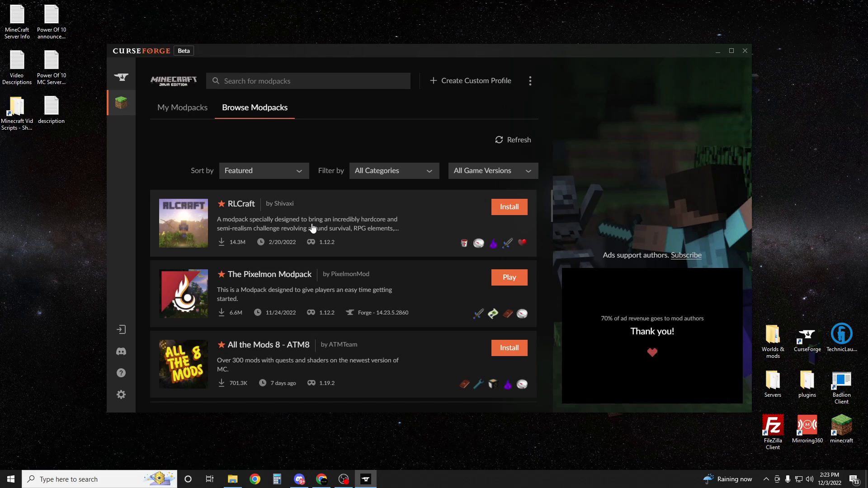
mouse_move(262, 179)
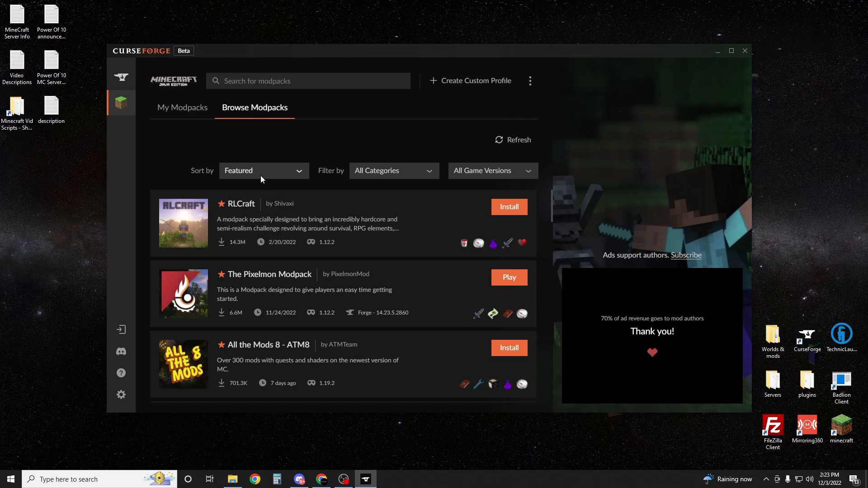
mouse_move(261, 212)
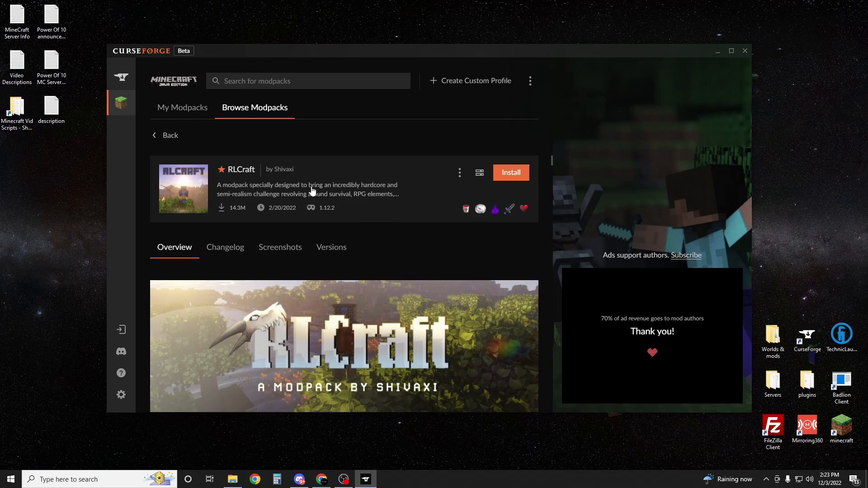
click(459, 172)
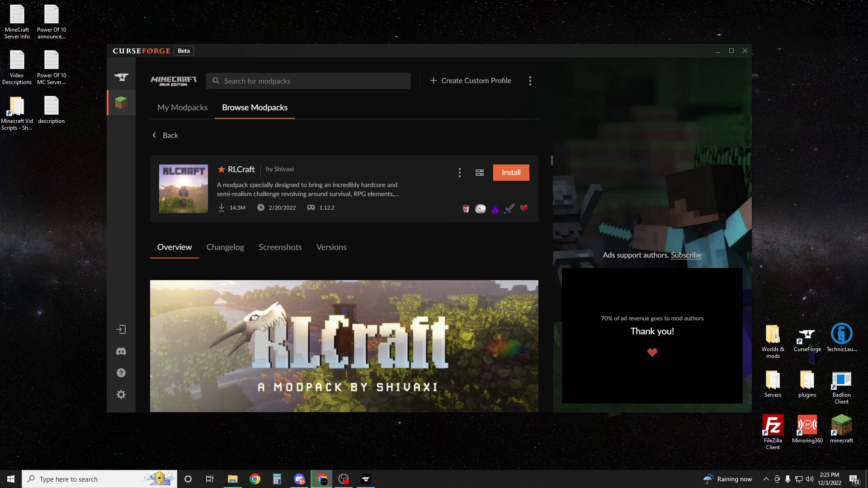
mouse_move(478, 207)
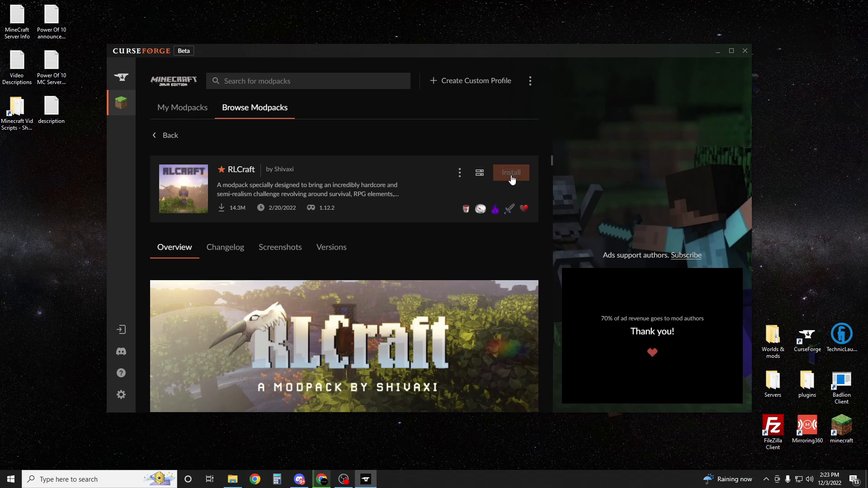
click(510, 172)
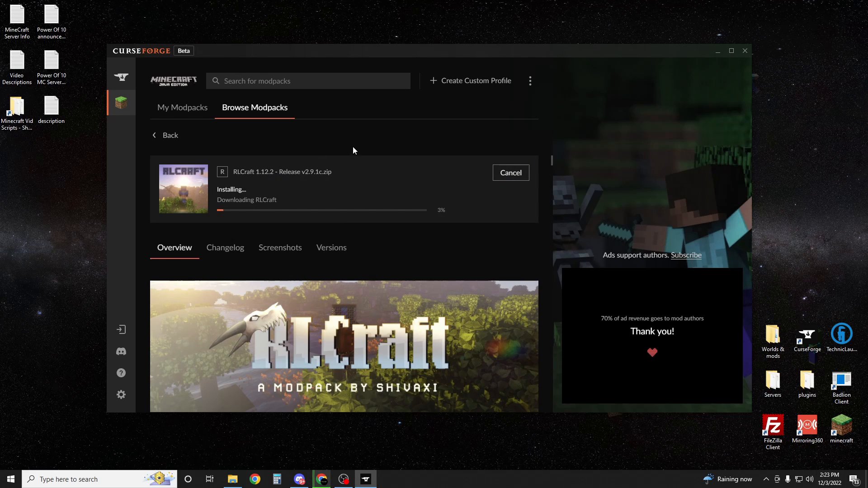
mouse_move(324, 193)
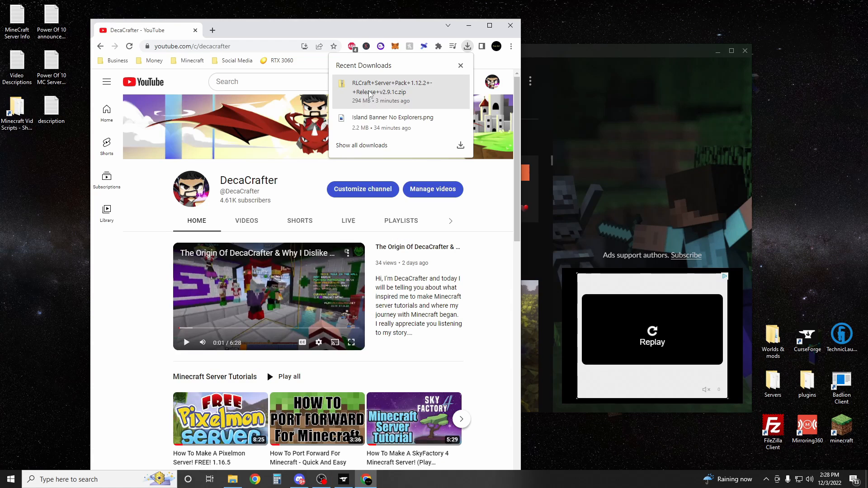
Show the RLCraft server pack zip in Downloads, close Chrome, and drag the zip to the desktop
right_click(387, 88)
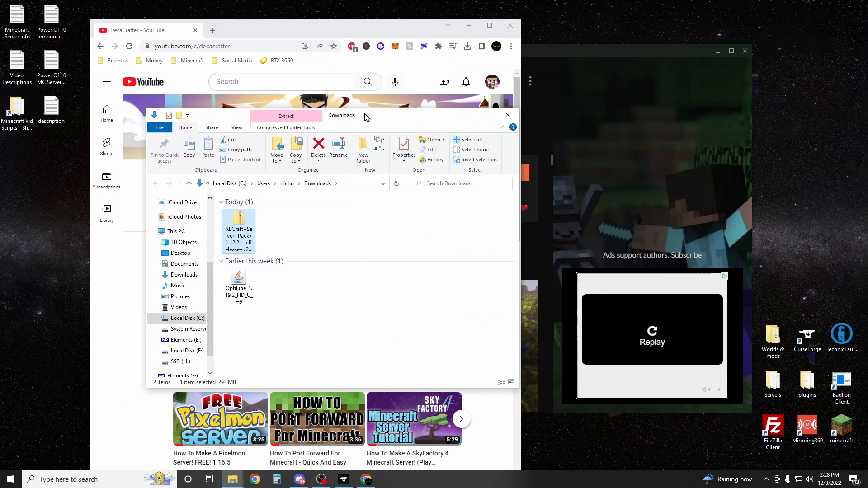
click(505, 114)
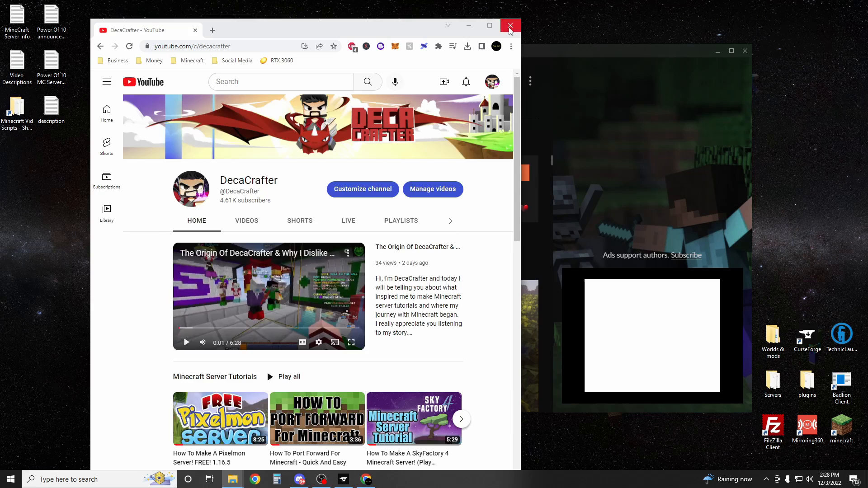
click(509, 26)
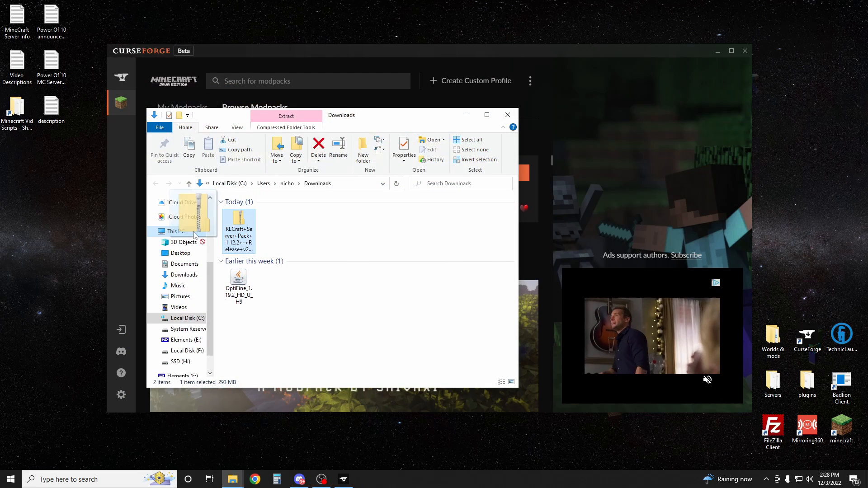
drag(238, 230, 85, 210)
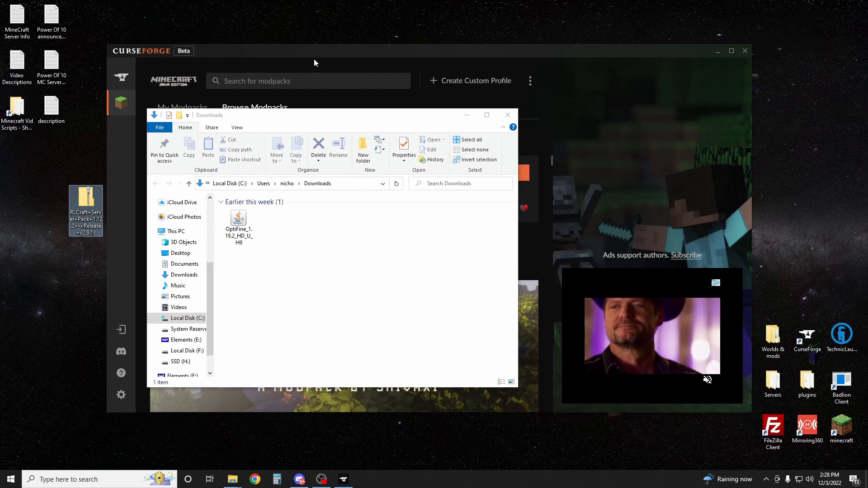
click(506, 114)
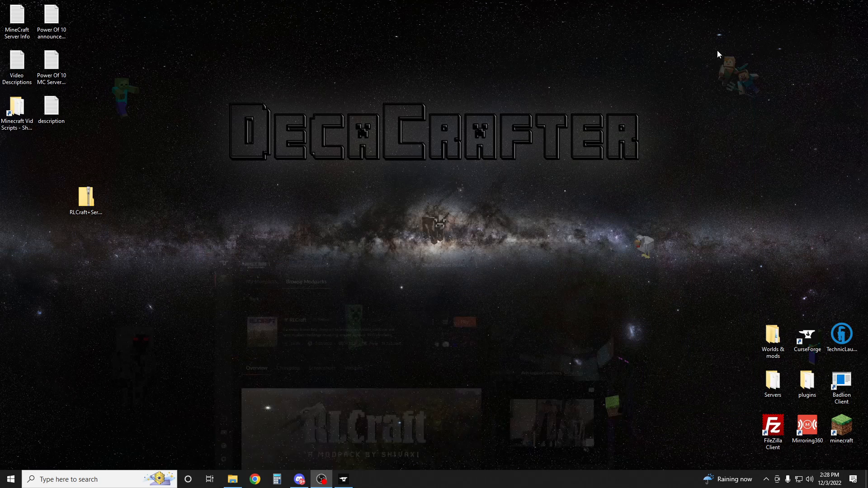
Create a desktop folder named 'rlcraft server', move the server pack zip in, and open it
drag(86, 197, 326, 243)
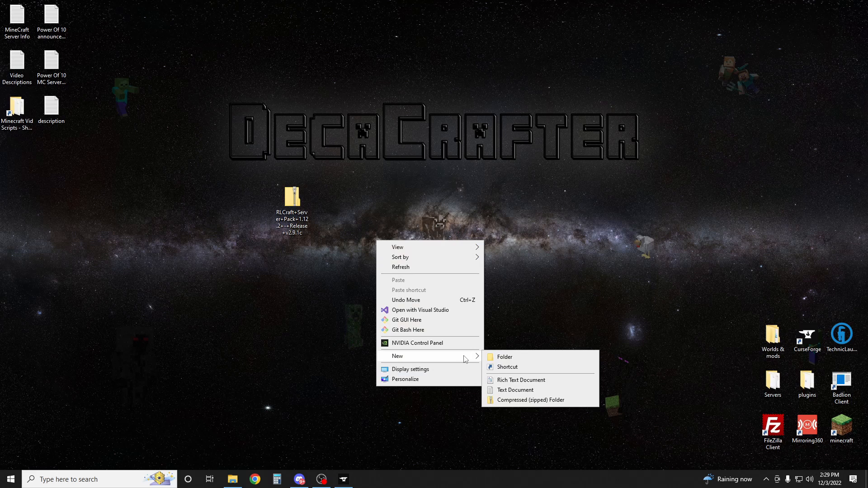
click(503, 357)
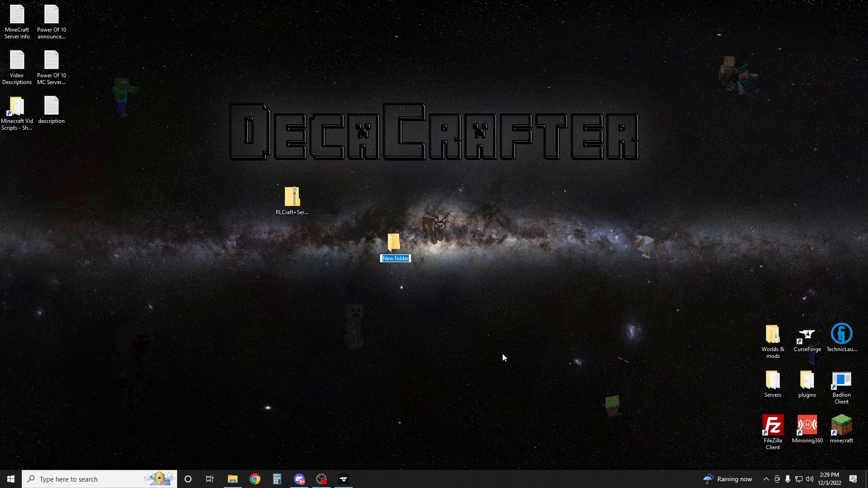
text(rlcraft server)
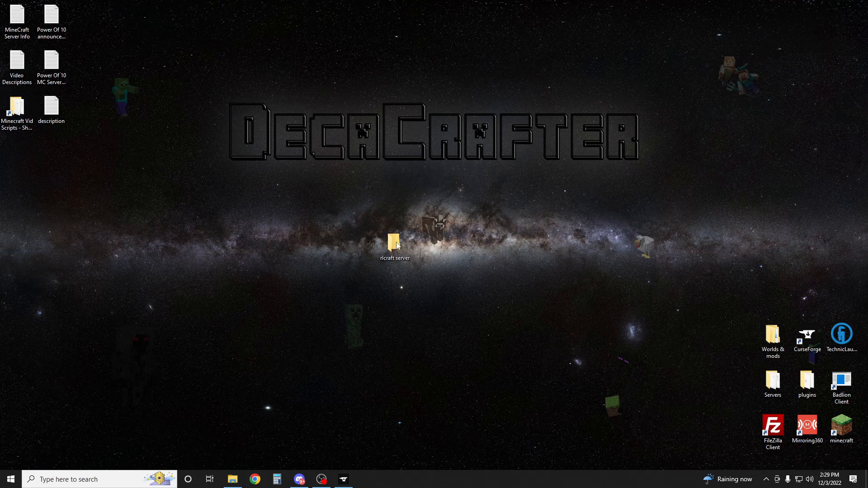
double_click(394, 243)
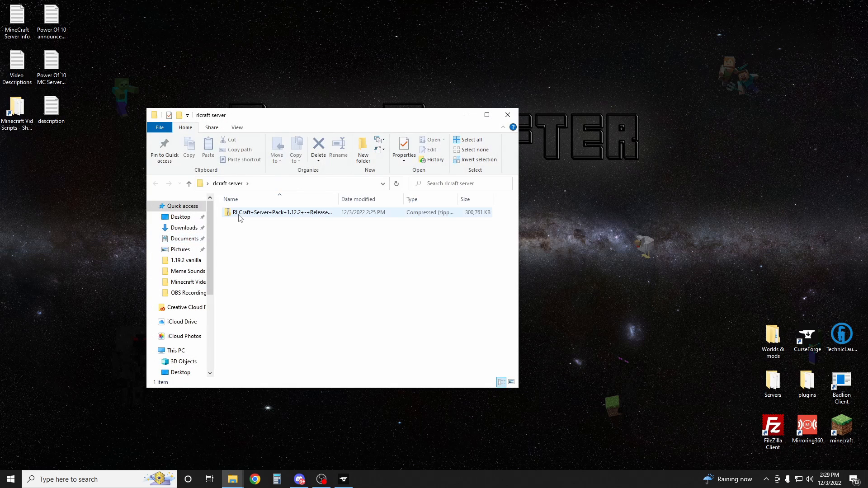
Extract the server pack zip into the suggested folder, delete the zip, and close the window
right_click(279, 212)
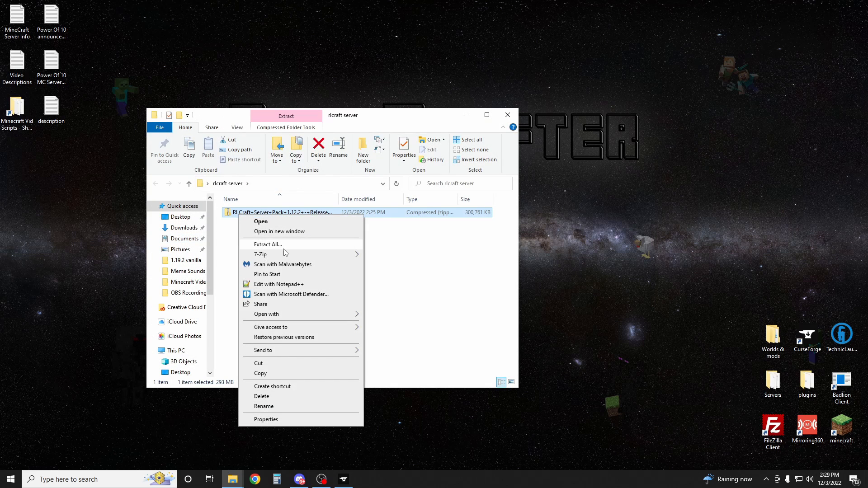
click(267, 244)
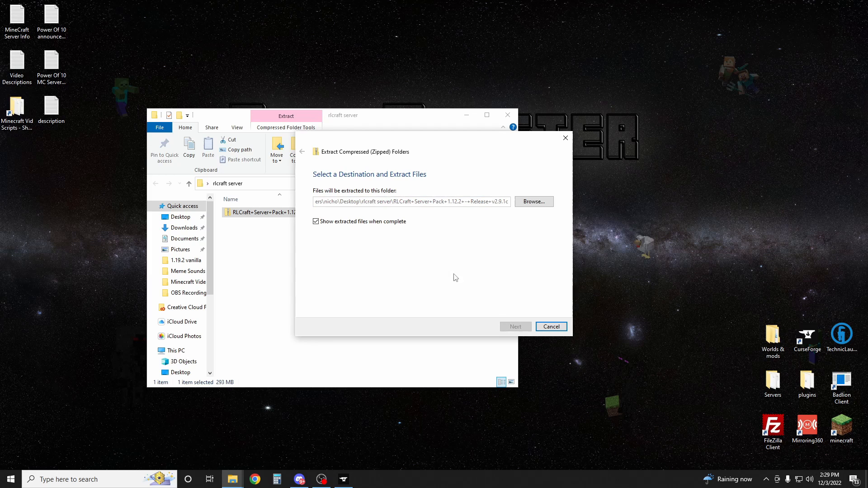
click(515, 326)
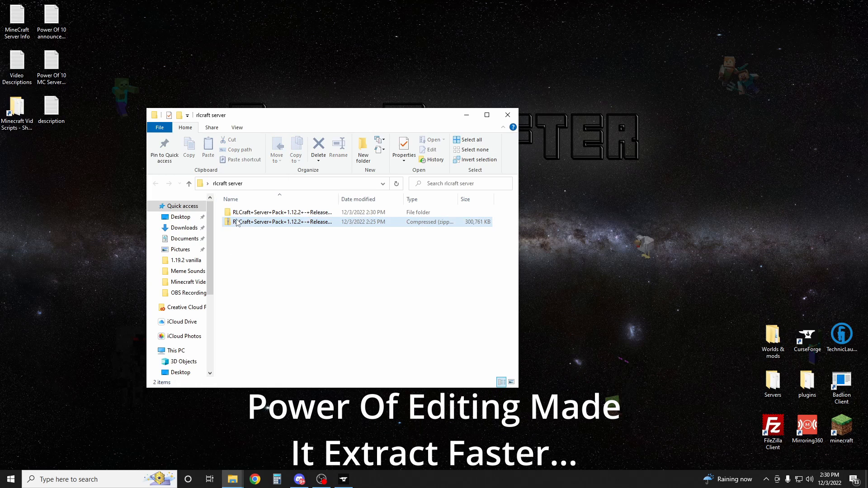
click(282, 222)
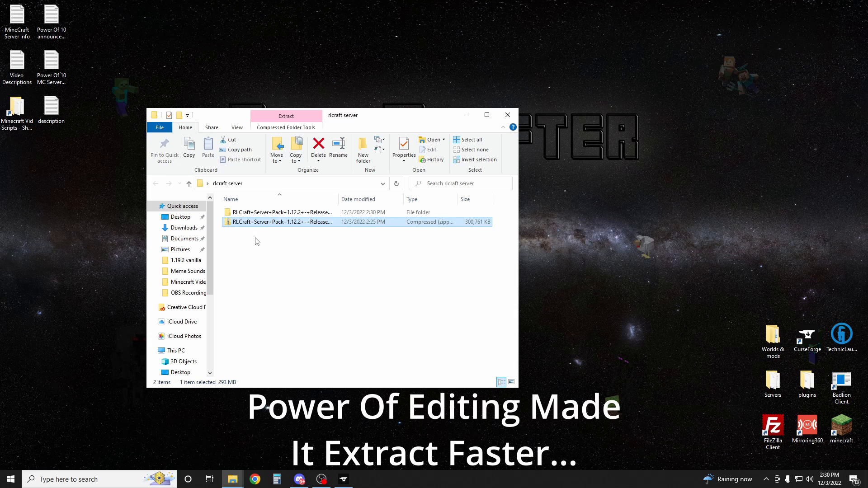
click(318, 148)
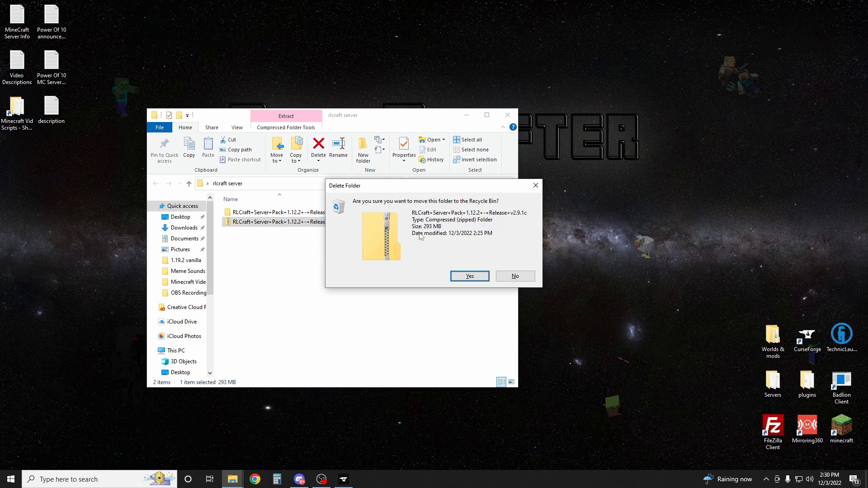
click(469, 275)
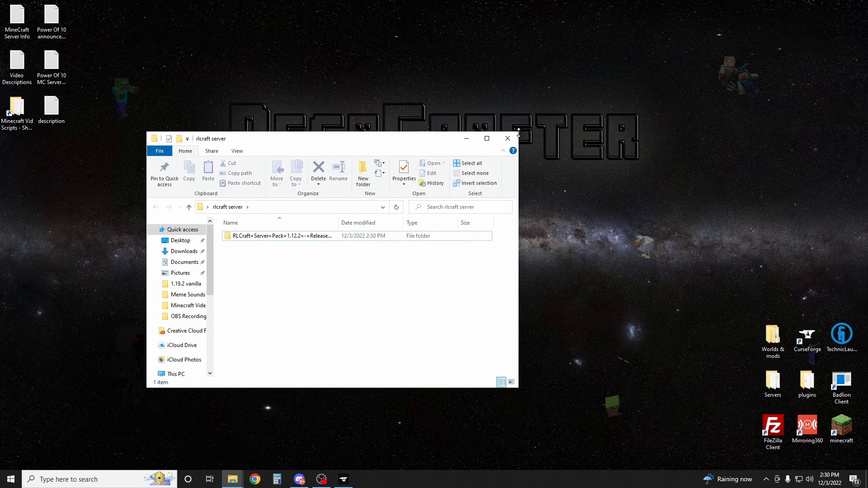
click(506, 138)
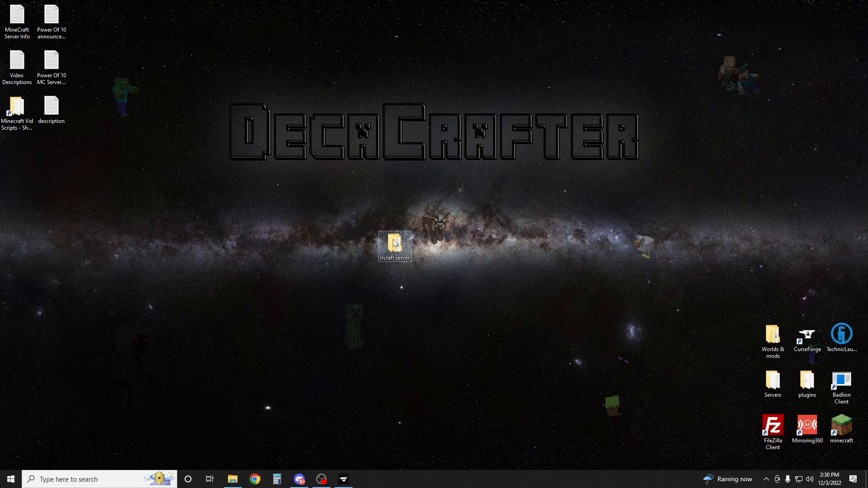
double_click(394, 244)
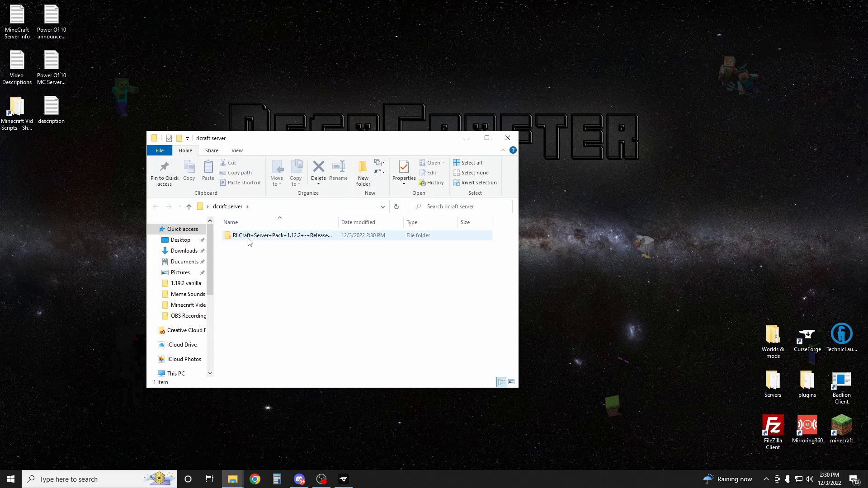
double_click(279, 235)
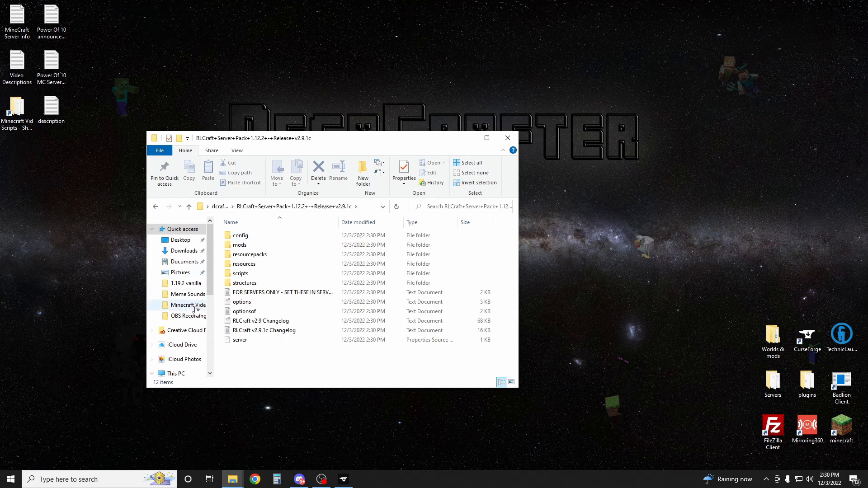
mouse_move(211, 271)
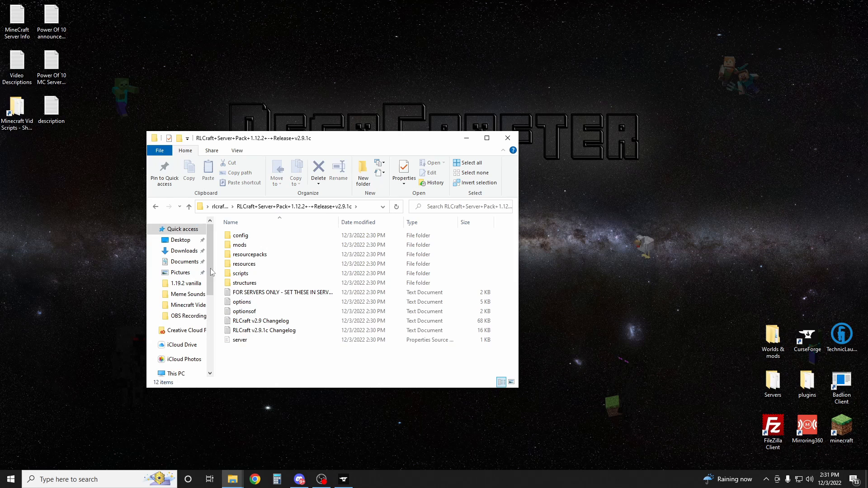
click(244, 311)
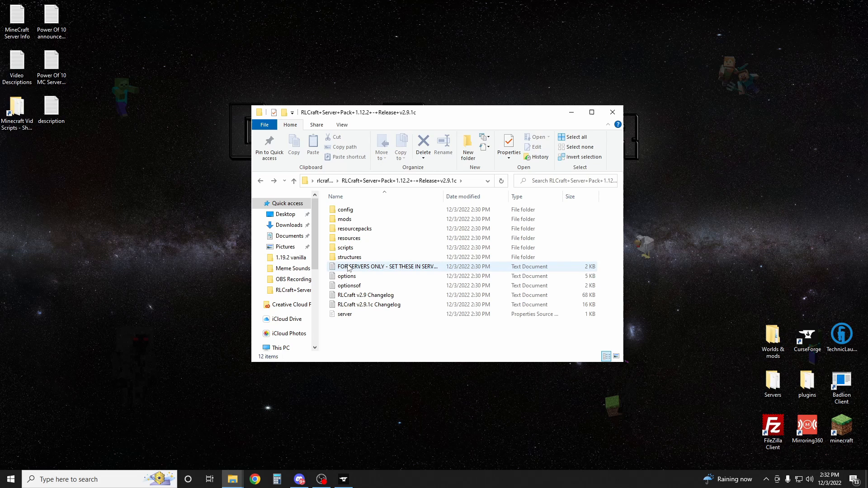
click(387, 267)
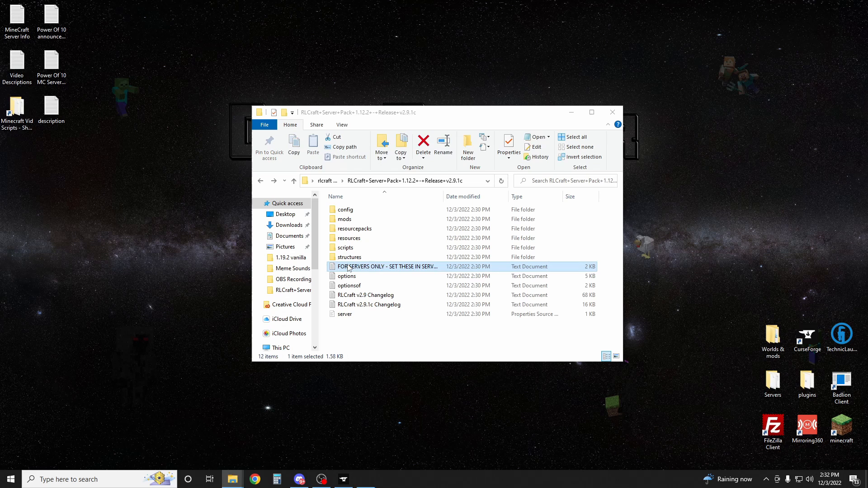
Open the FOR SERVERS ONLY notes in Notepad and select server.properties
double_click(388, 266)
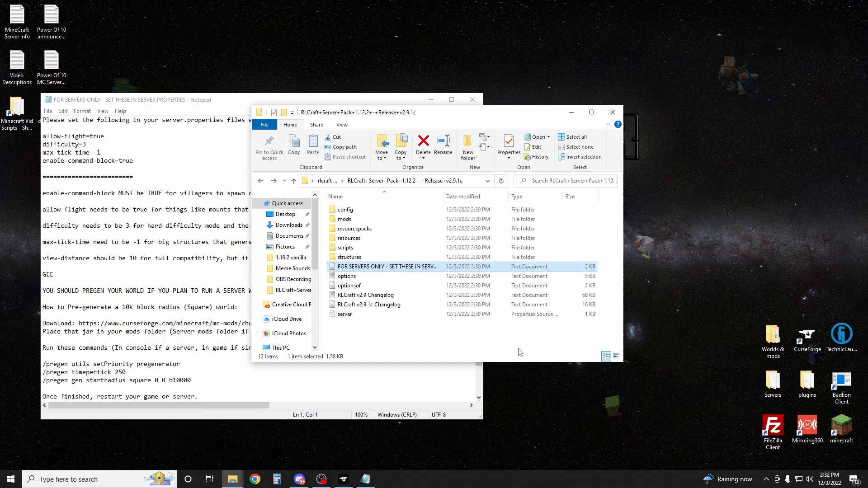
right_click(344, 313)
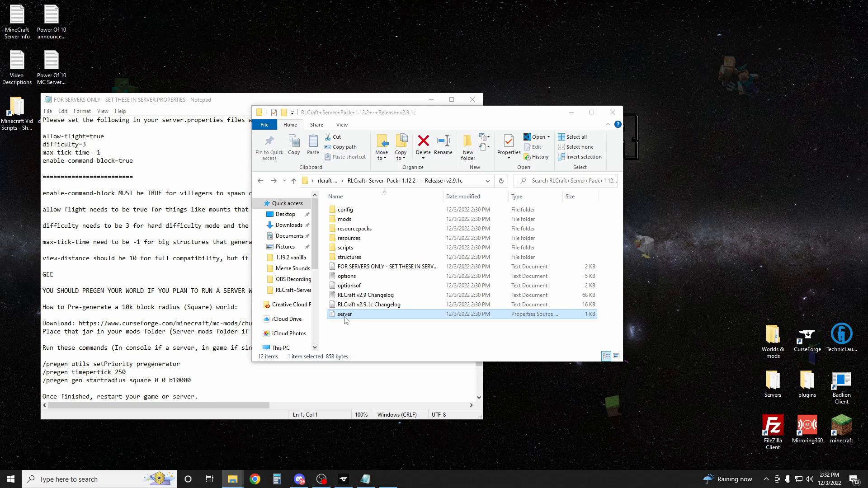
Check server.properties for allow-flight and enable-command-block set to true, then close it
double_click(344, 313)
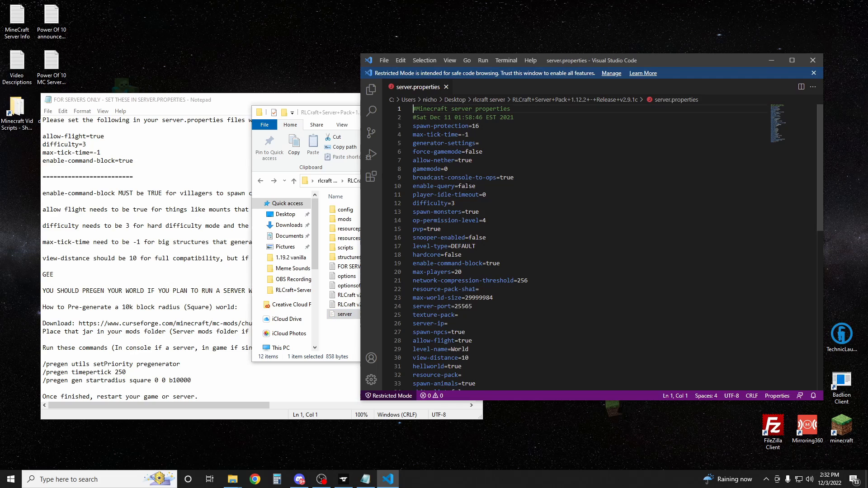
mouse_move(404, 157)
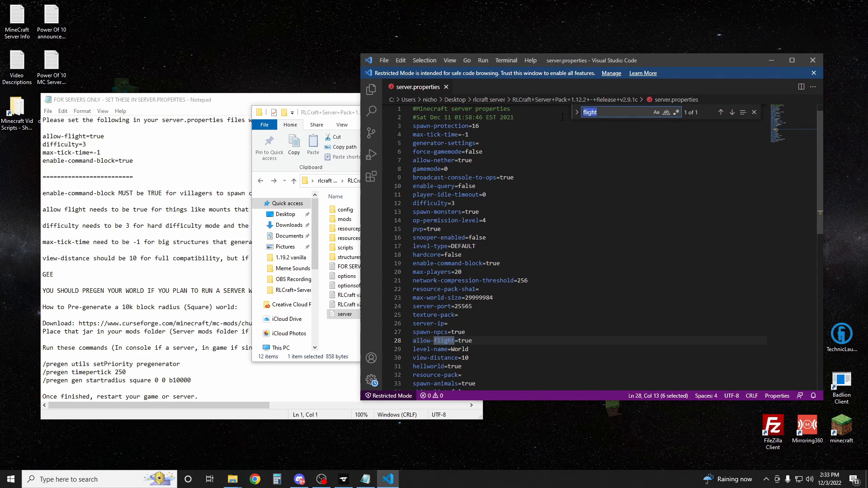
text(command)
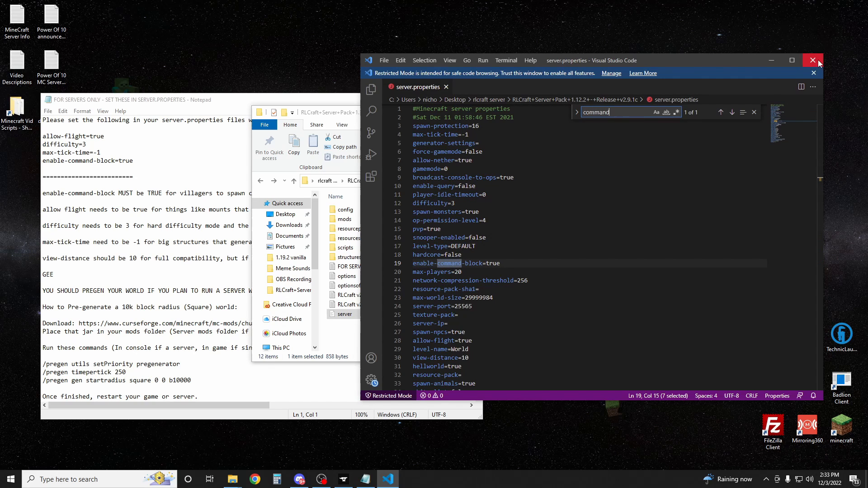
click(812, 60)
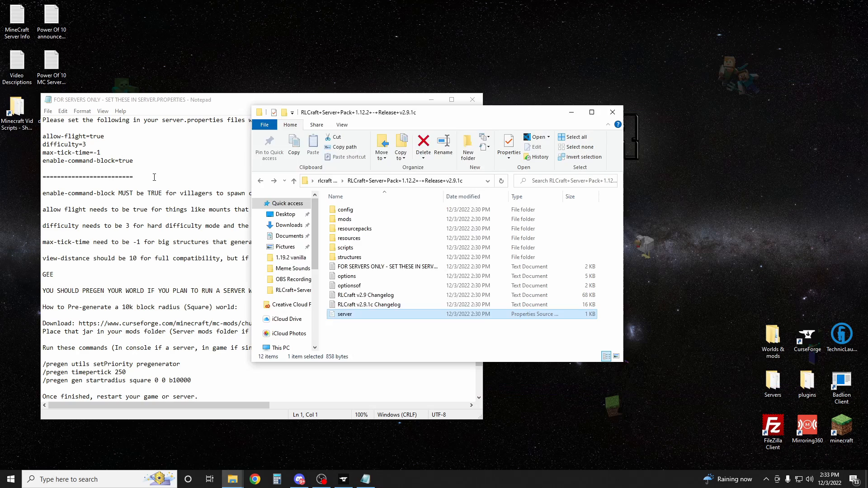
click(471, 99)
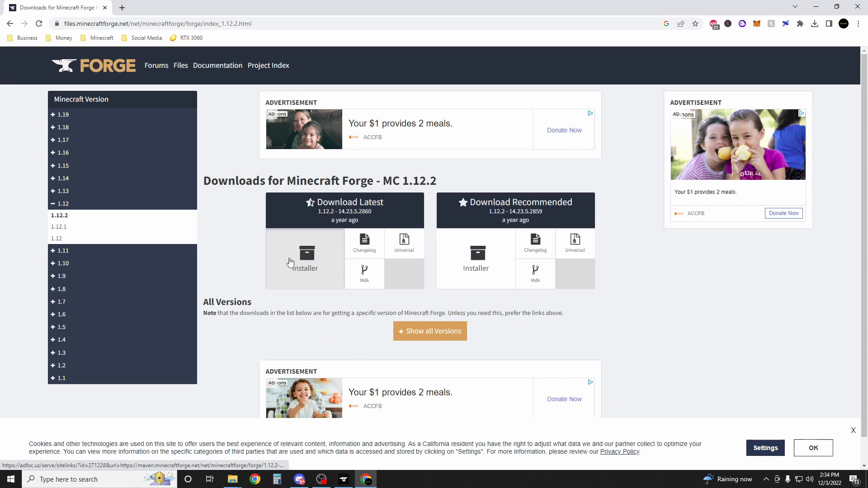
Download the Forge 1.12.2-14.23.5.2860 installer, keep the flagged file, and show it in Downloads
click(304, 258)
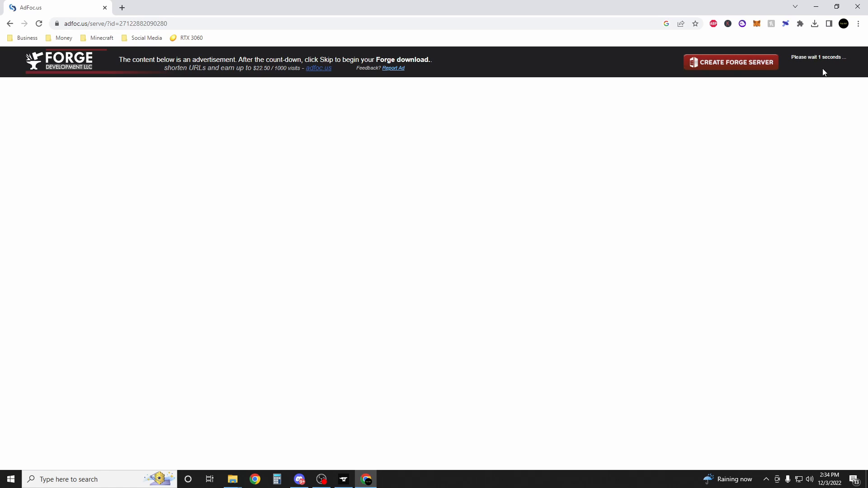
click(814, 23)
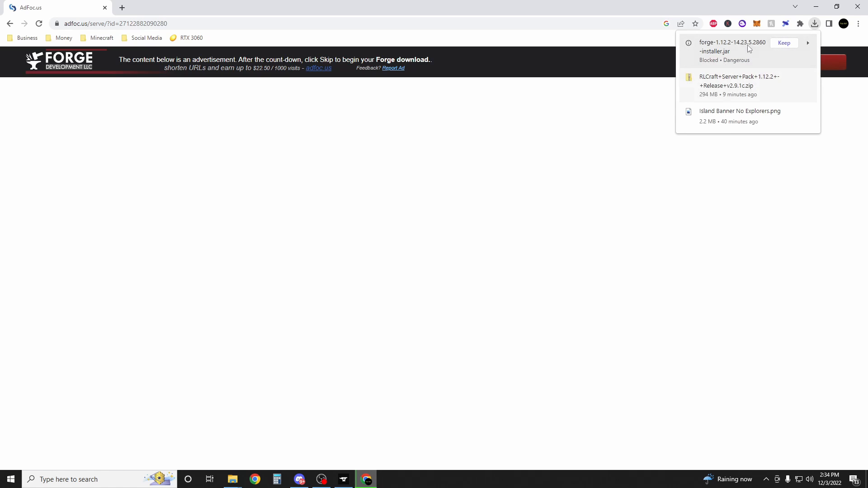
click(783, 43)
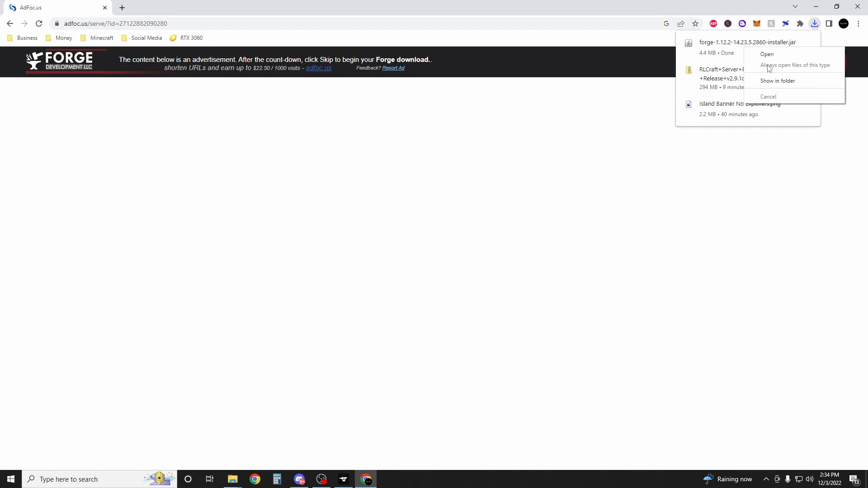
click(777, 80)
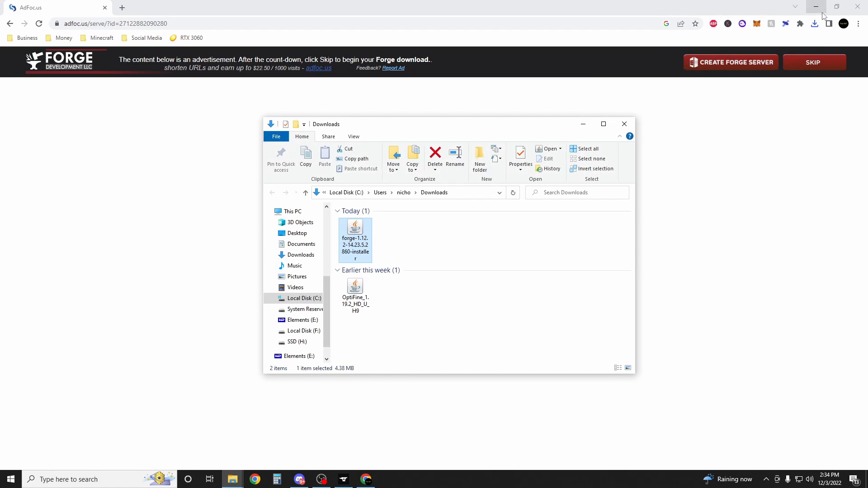
Minimize Chrome and launch the Forge installer jar from the server pack folder
click(816, 6)
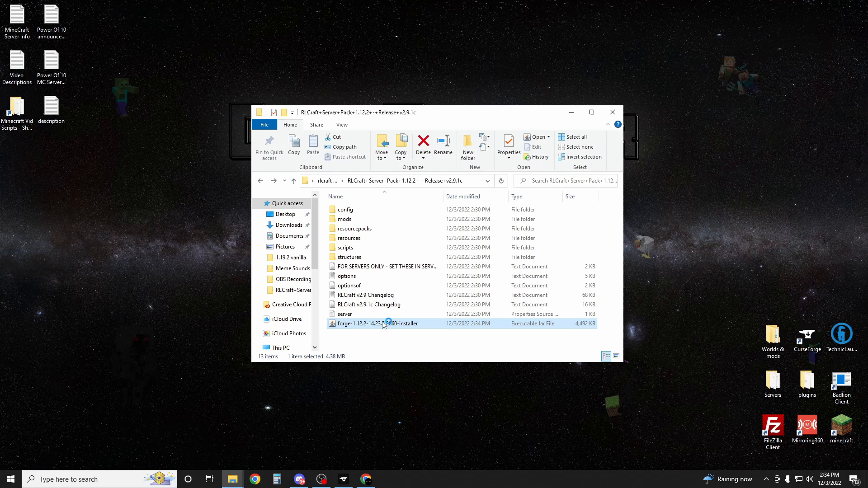
double_click(377, 323)
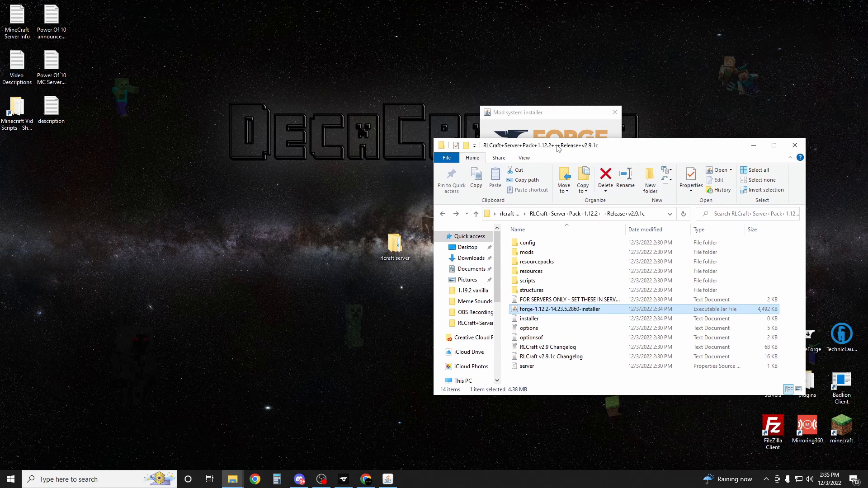
mouse_move(567, 152)
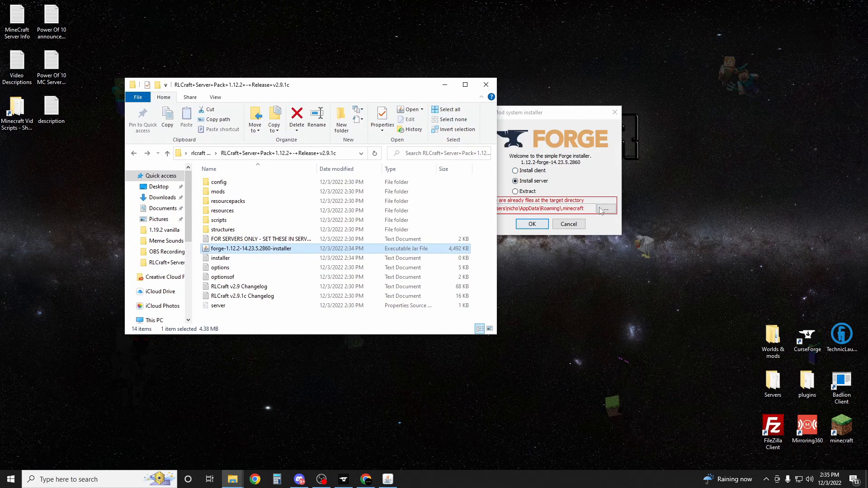
Install the Forge server into Desktop > rlcraft server > RLCraft+Server+Pack
click(604, 209)
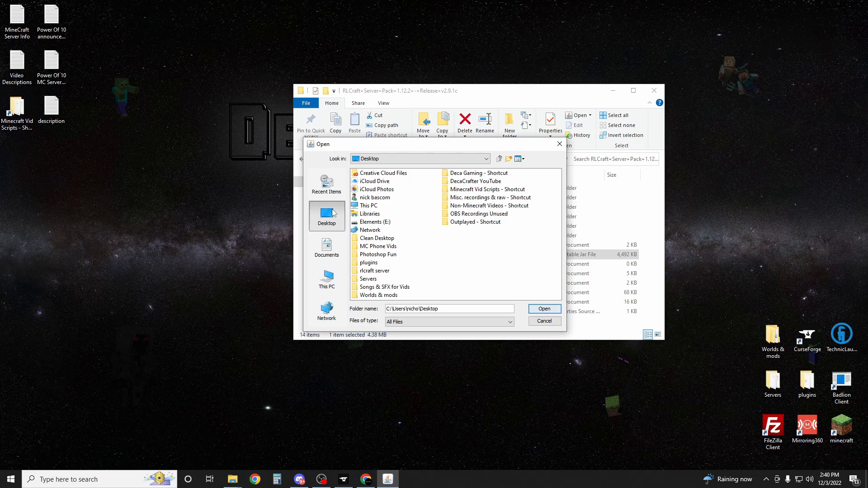
mouse_move(347, 278)
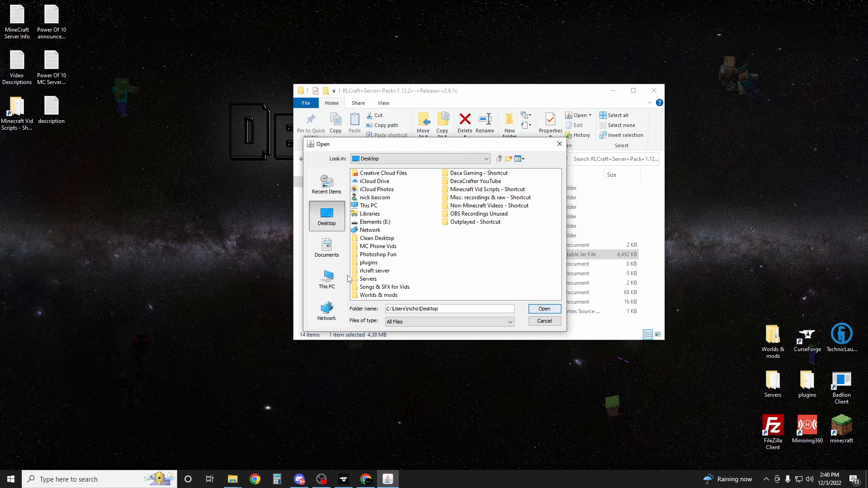
click(375, 271)
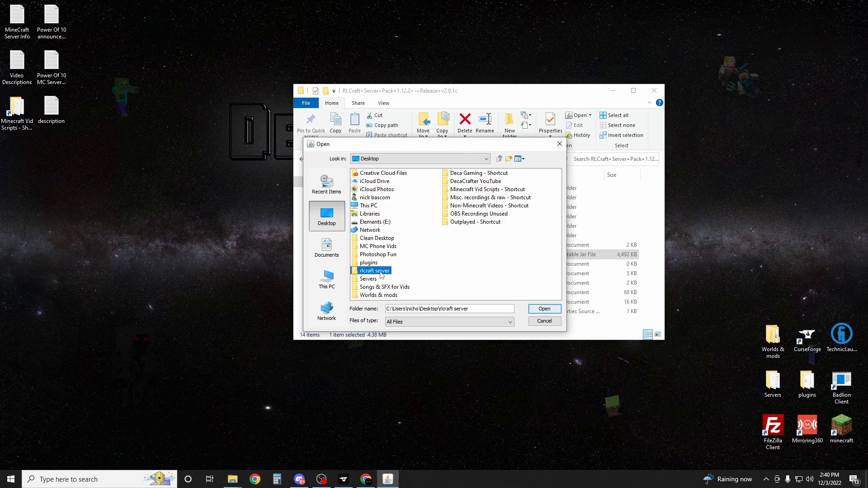
double_click(374, 270)
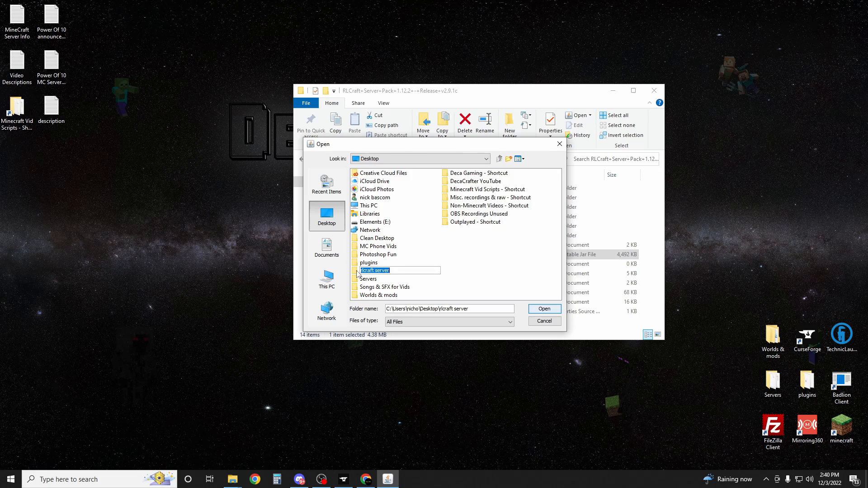
double_click(374, 270)
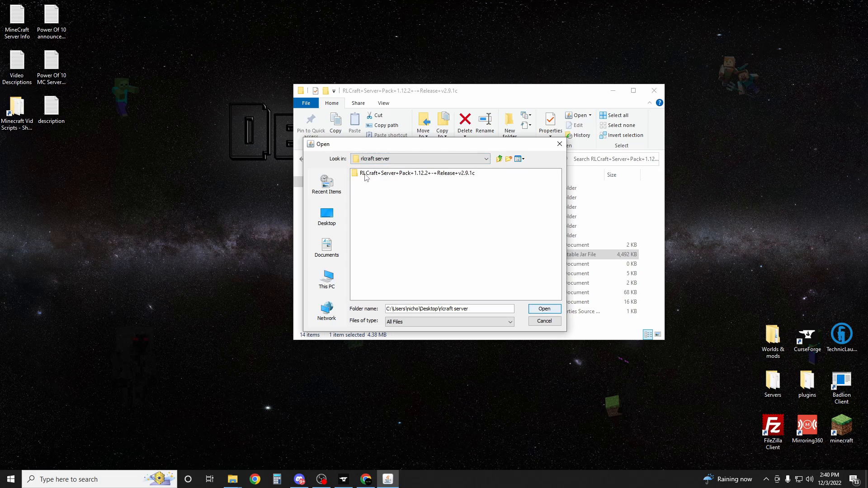
double_click(418, 173)
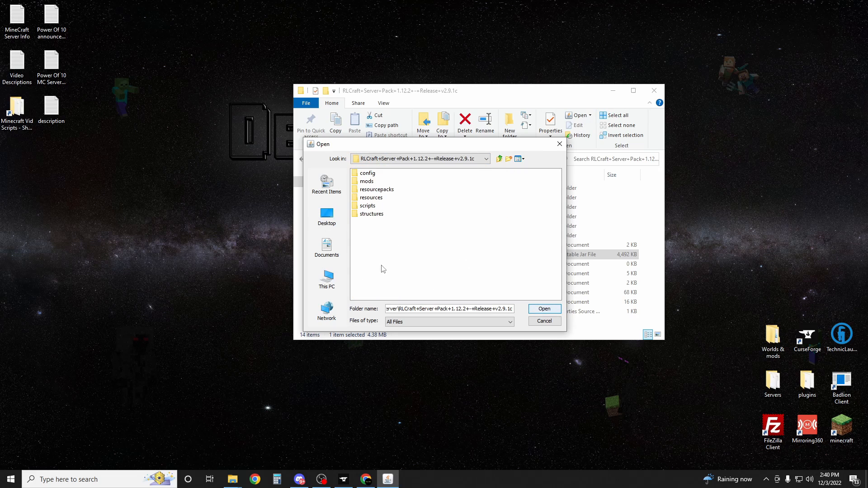
mouse_move(373, 242)
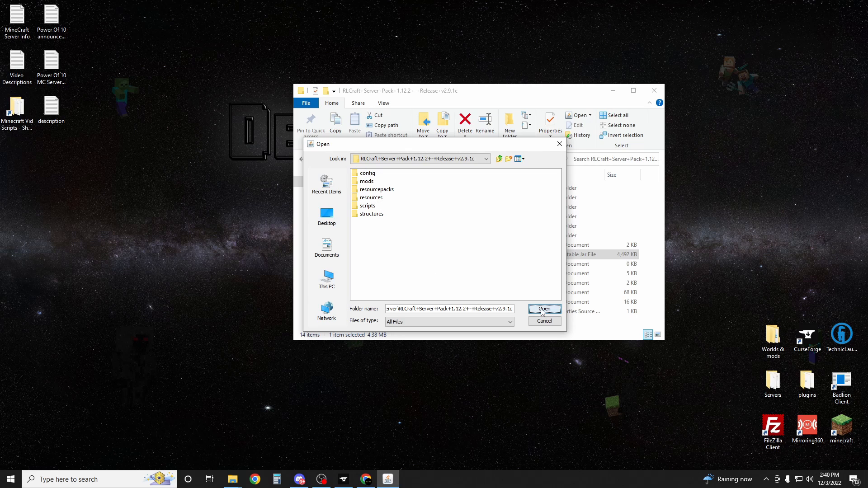
click(544, 309)
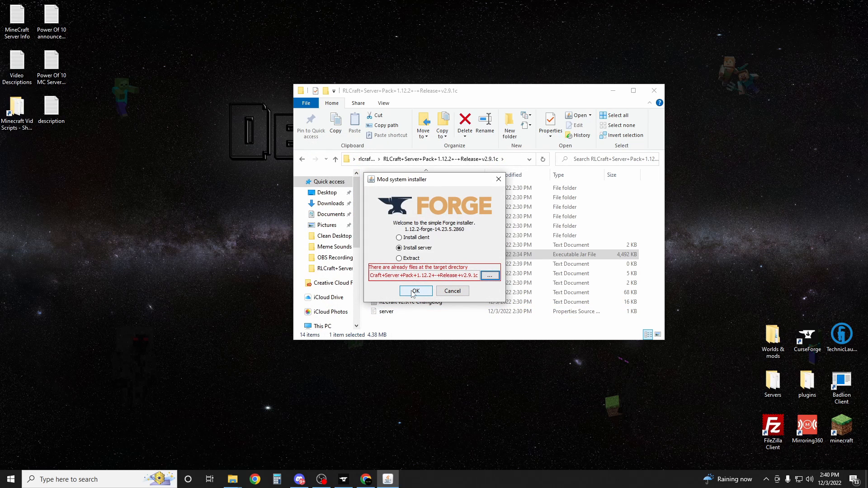
click(415, 291)
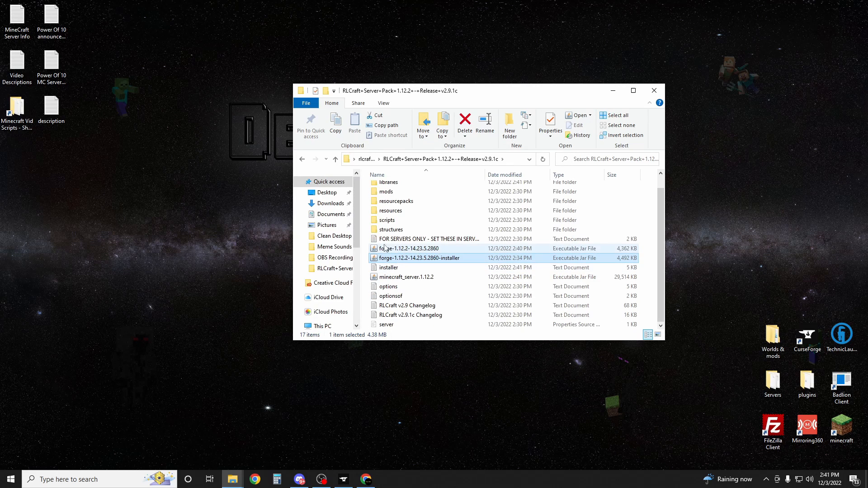
mouse_move(409, 249)
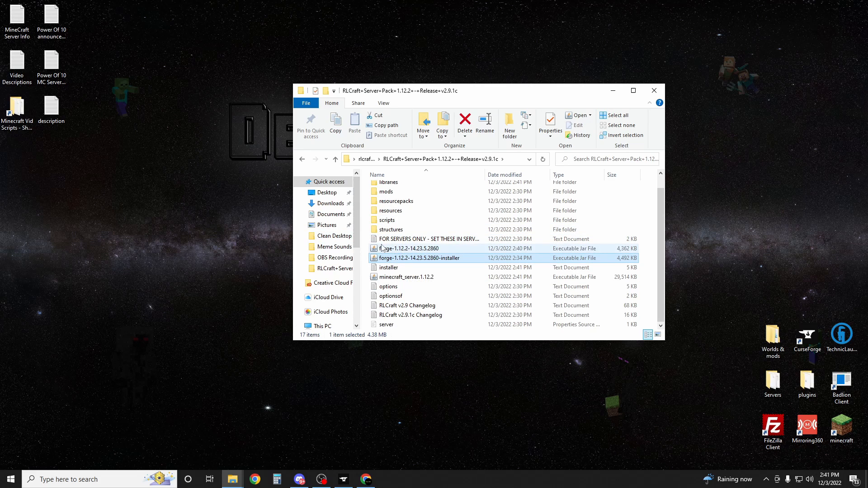
mouse_move(421, 252)
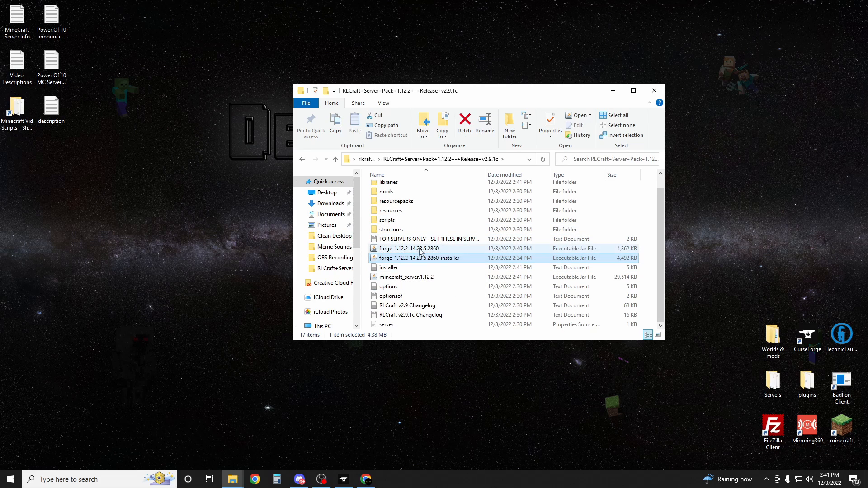
Rename the Forge jar to 'server', then create and open a new text document named run
click(409, 248)
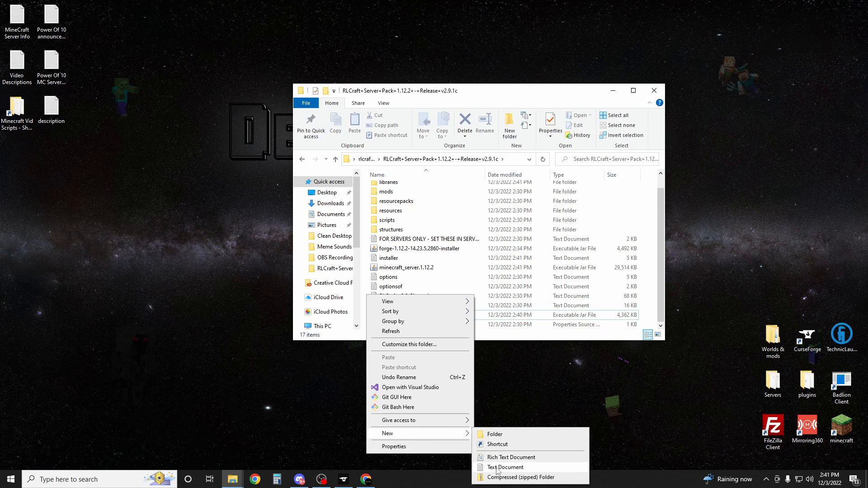
click(505, 467)
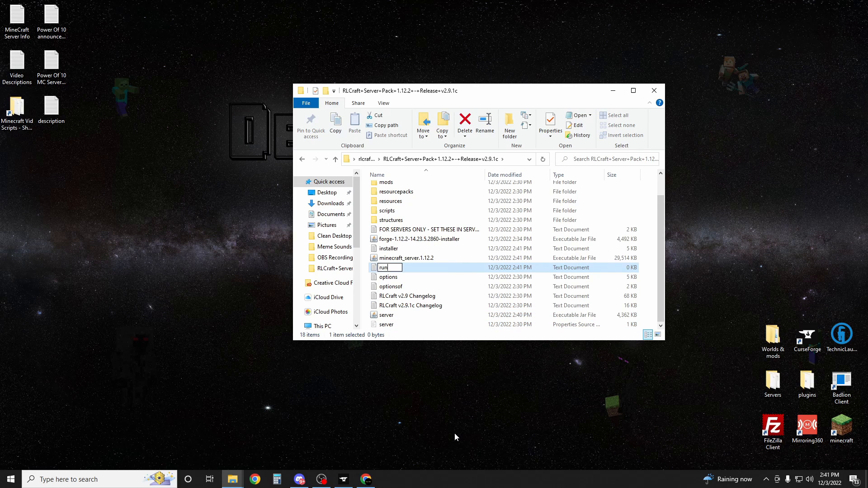
double_click(384, 267)
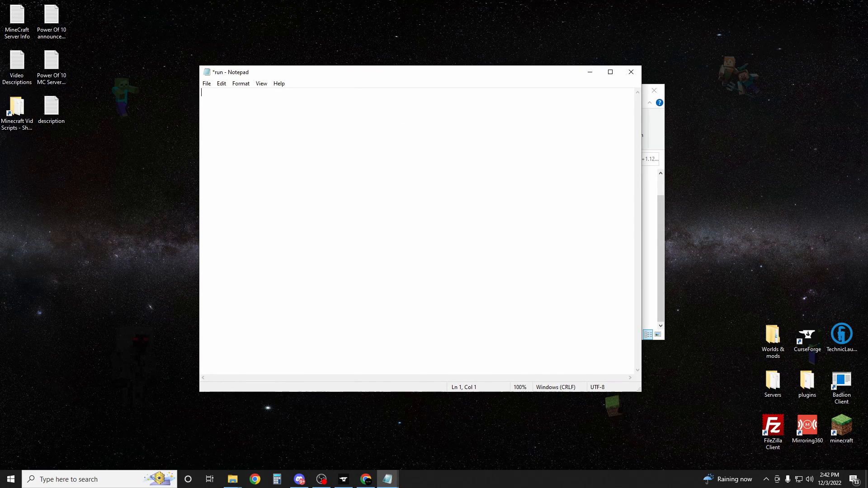
Type two double quotation marks on line 1 of the run file
text(")
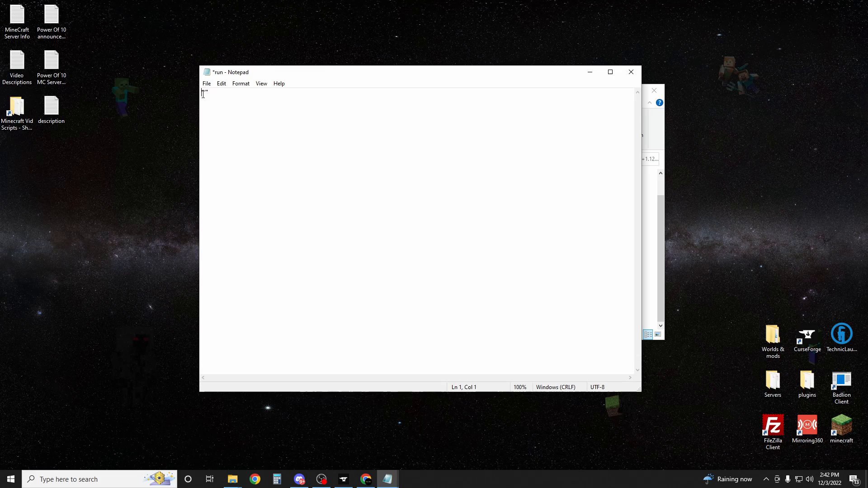
text(")
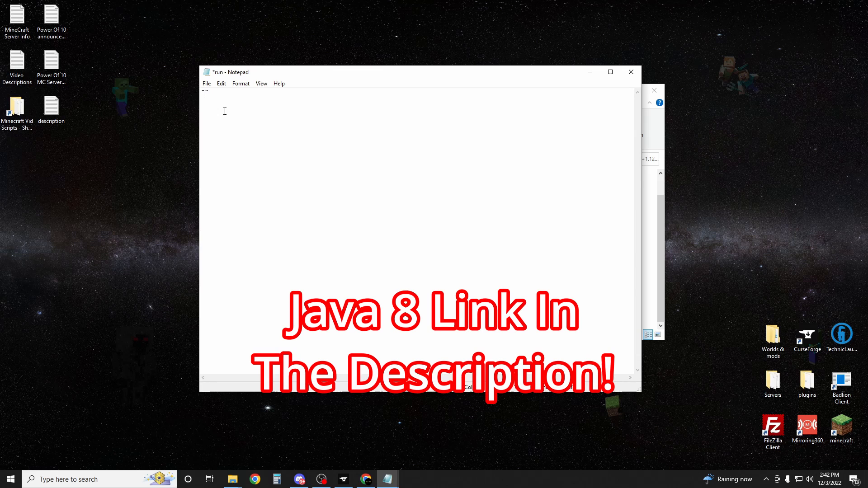
mouse_move(173, 436)
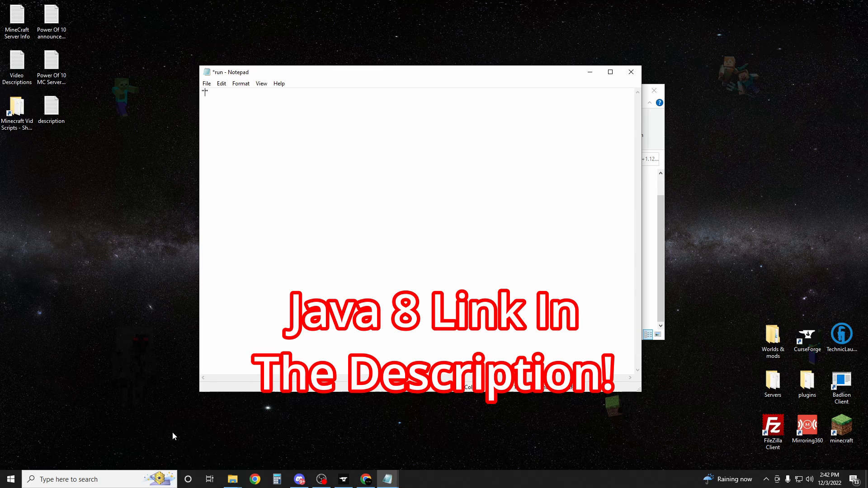
click(9, 478)
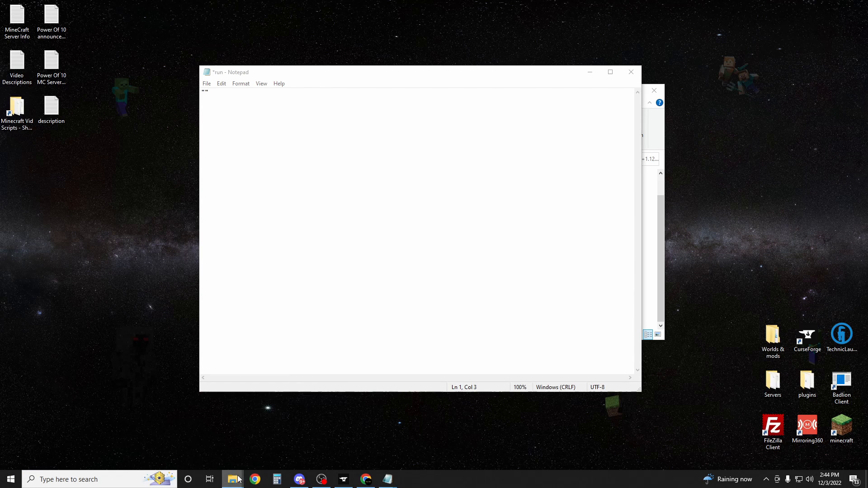
Reopen File Explorer and drill into C: > Program Files > Java > jre1.8.0_351 > bin
click(232, 479)
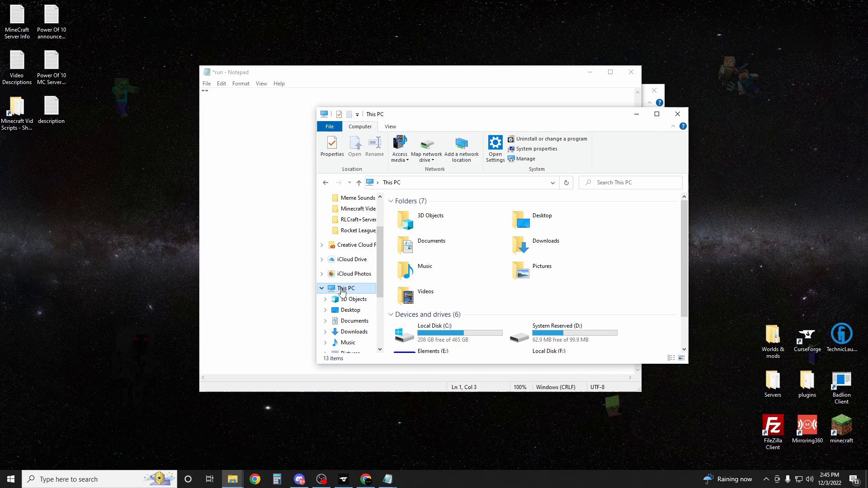
double_click(434, 332)
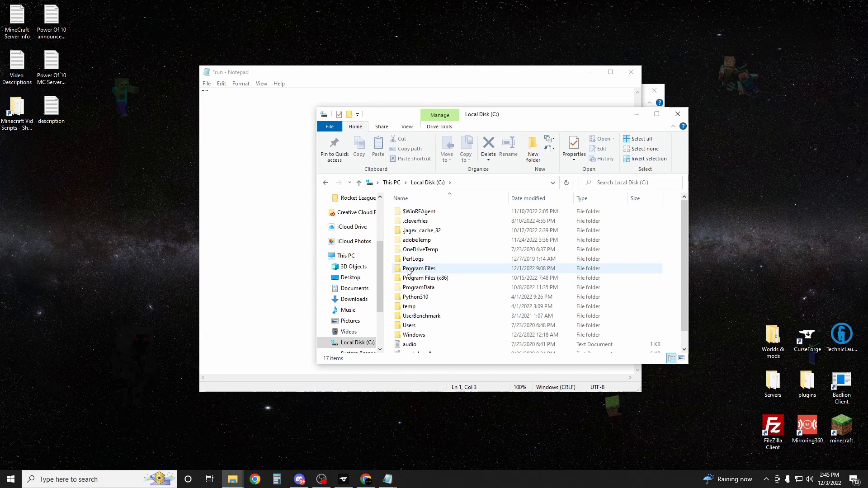
double_click(419, 268)
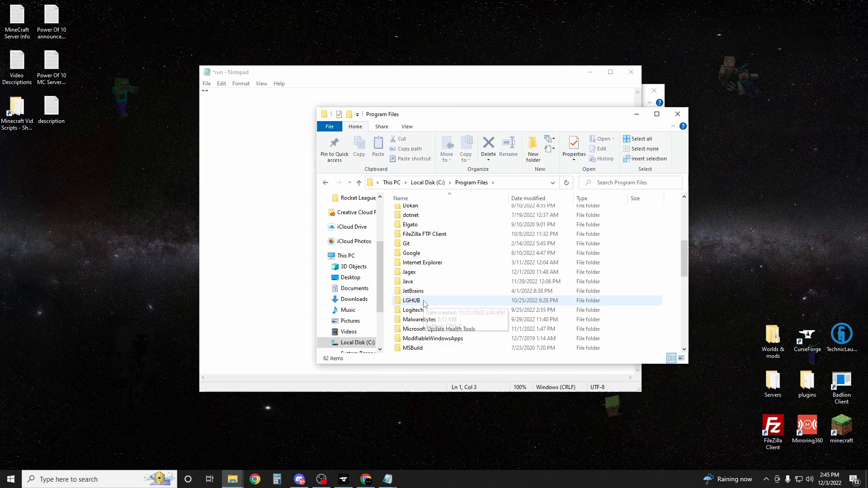
double_click(407, 281)
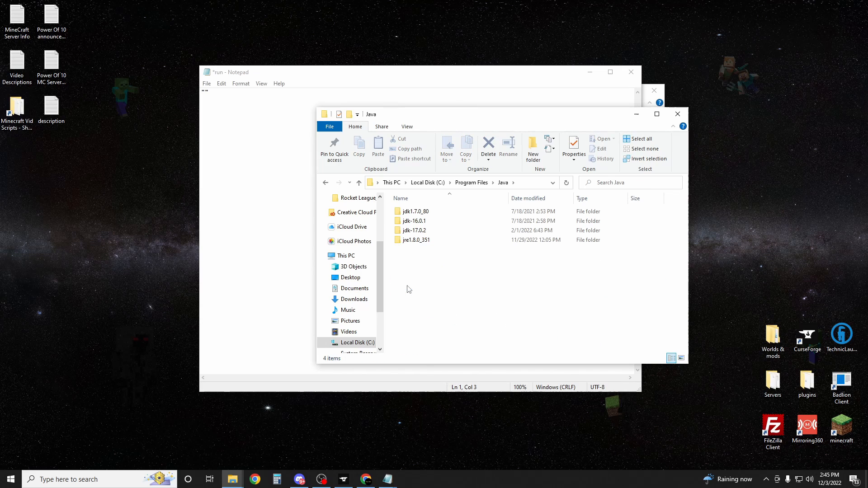
mouse_move(415, 240)
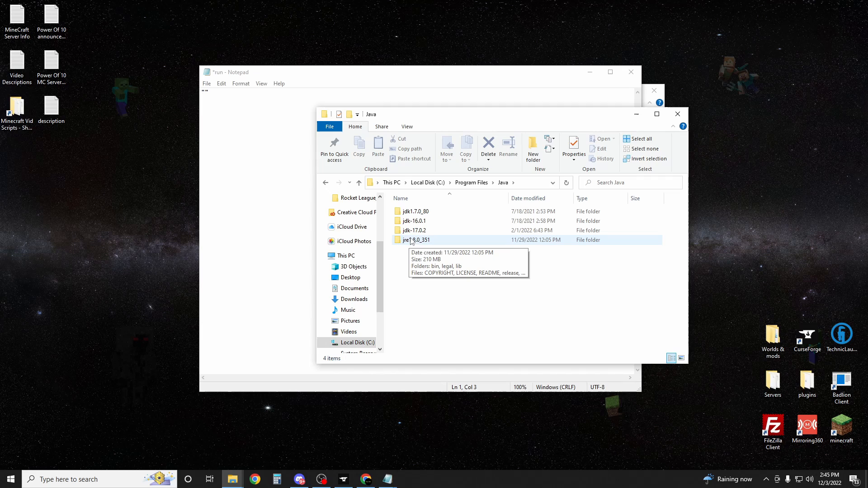
click(415, 239)
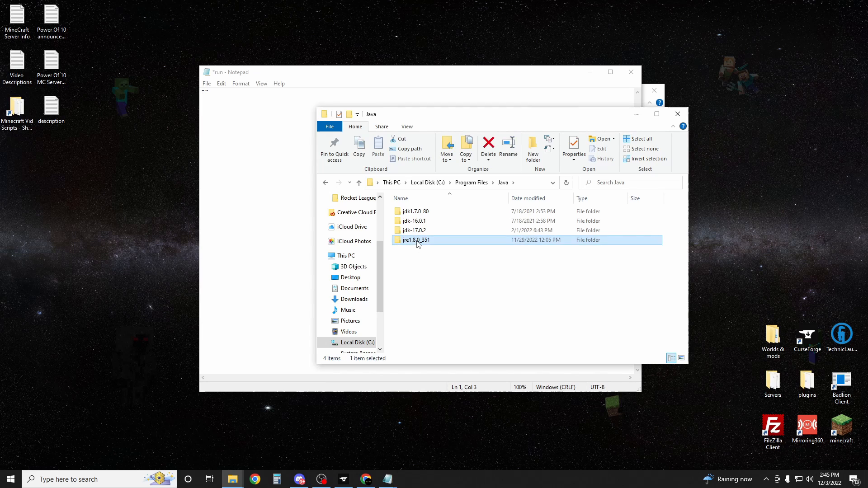
double_click(414, 239)
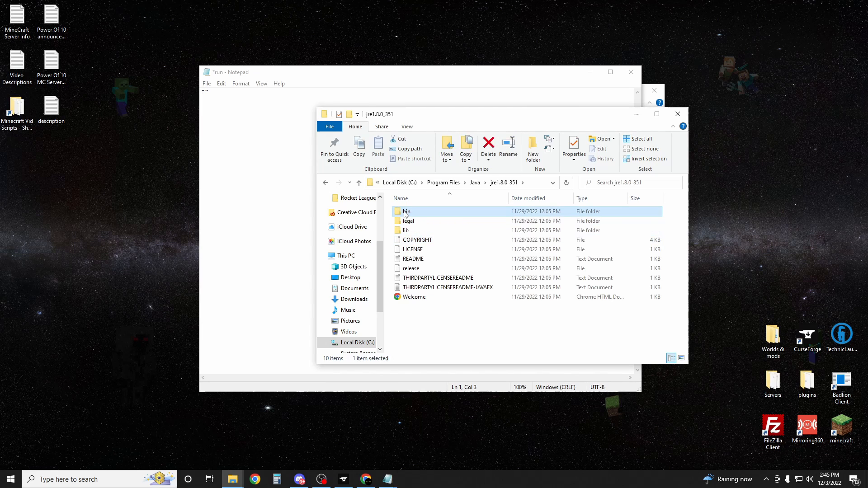
double_click(407, 212)
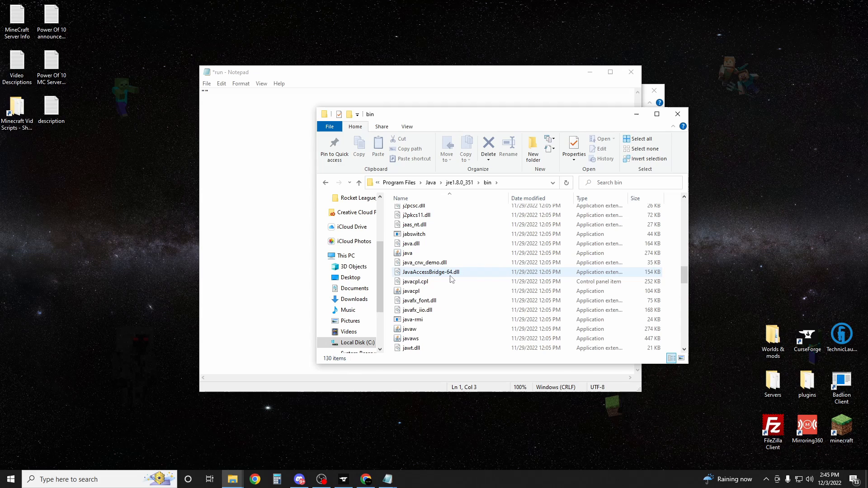
mouse_move(406, 253)
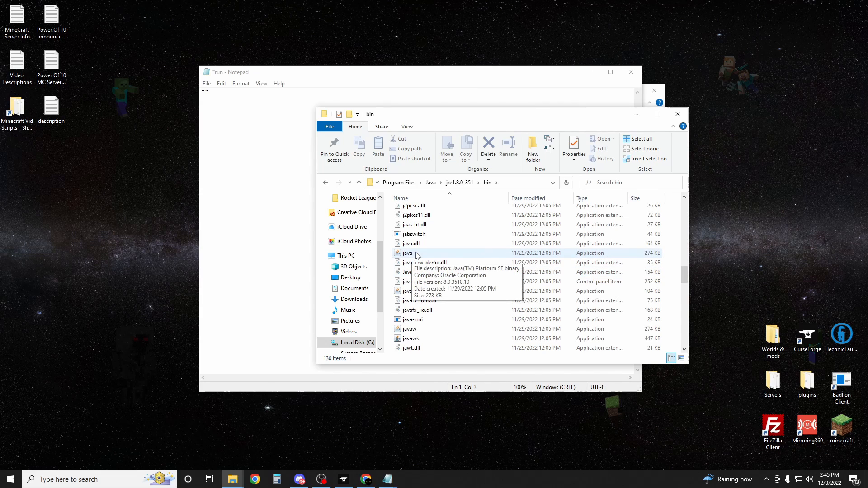
mouse_move(507, 187)
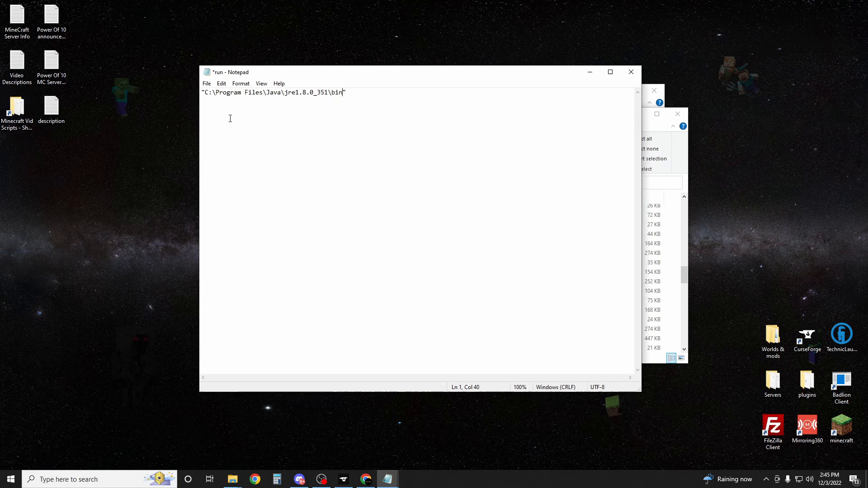
mouse_move(384, 119)
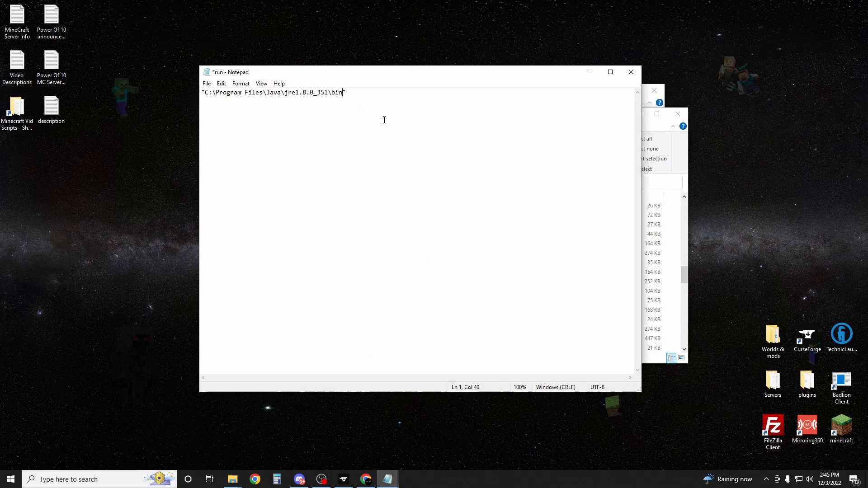
Write the launch line: Java 8 java.exe path, -Xms1G -Xmx8G -jar server.jar nogui
text(\j)
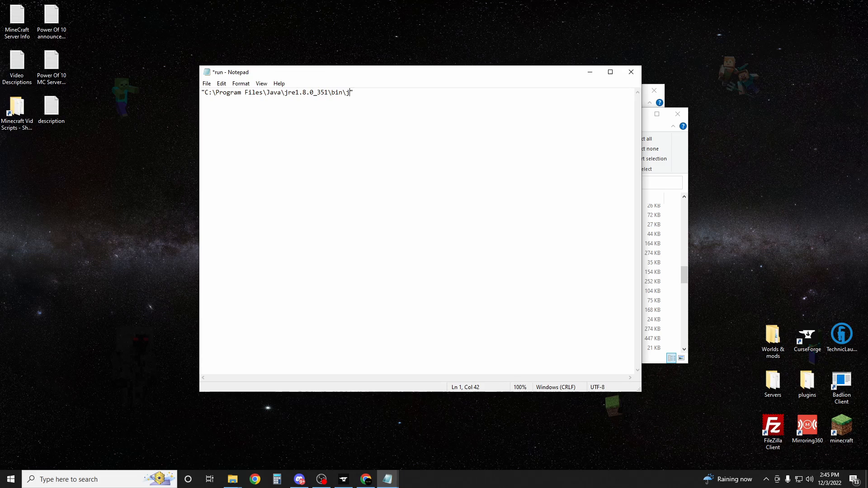
text(ava.exe)
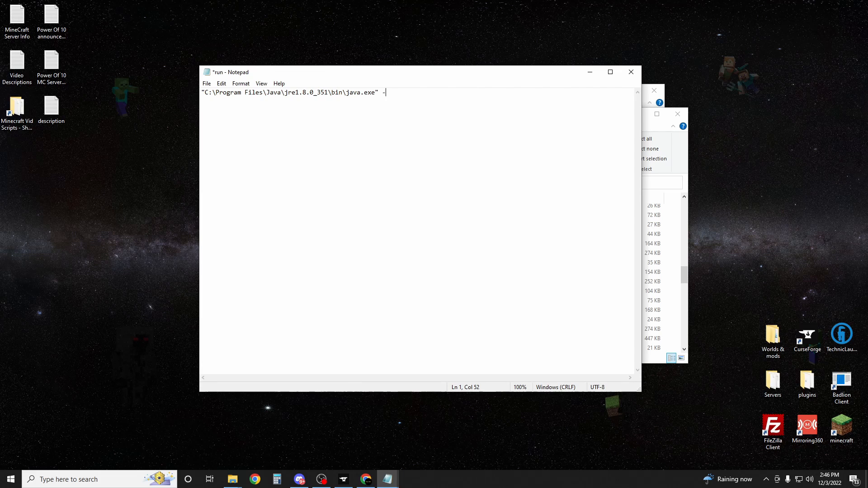
text(Xms)
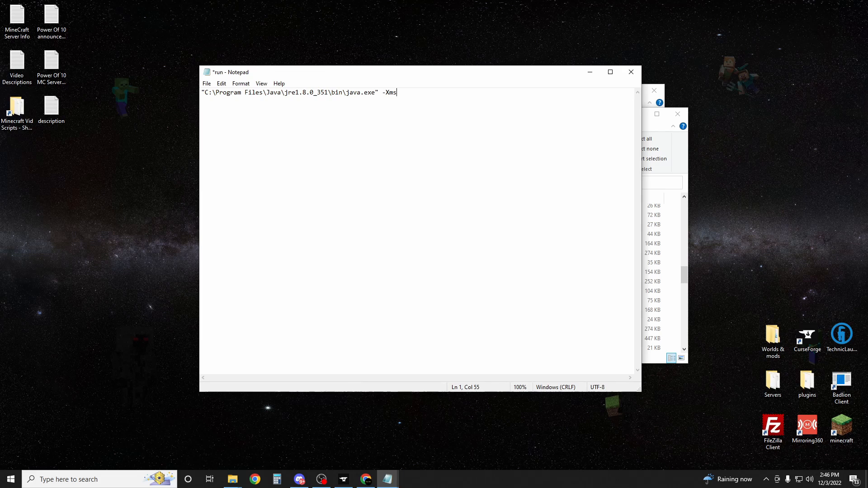
text(1G -)
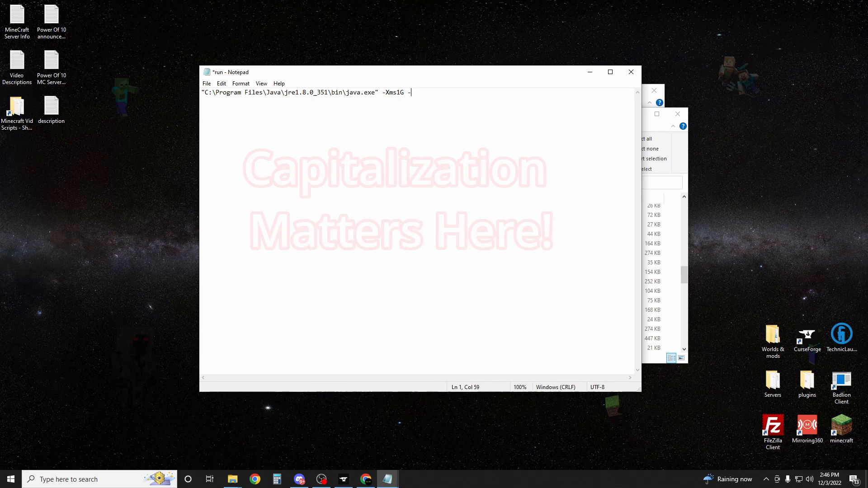
text(Xmx)
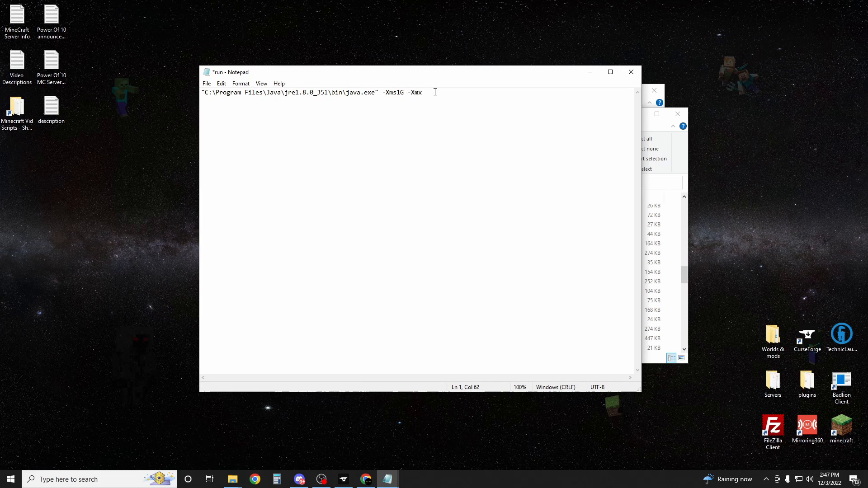
text(8G)
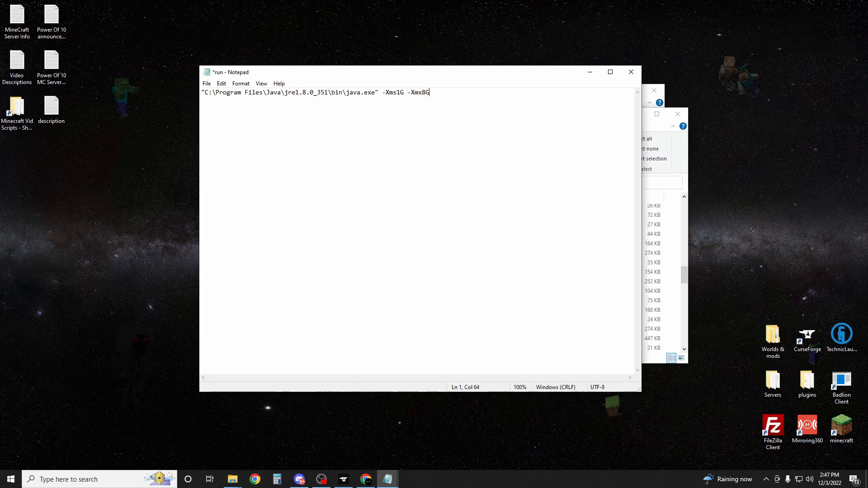
text(-jar)
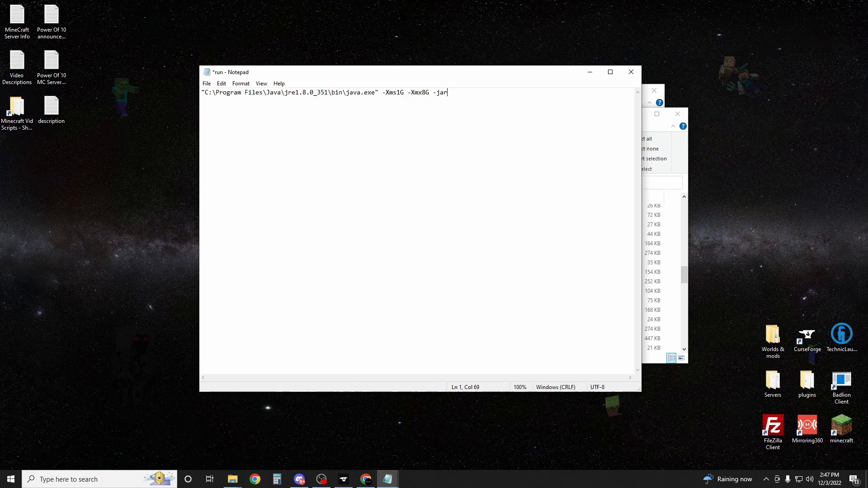
text(se)
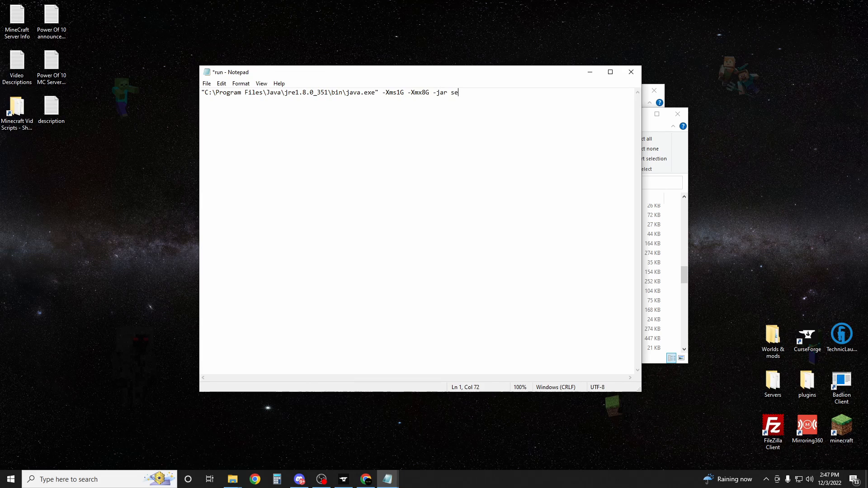
text(rver.jar)
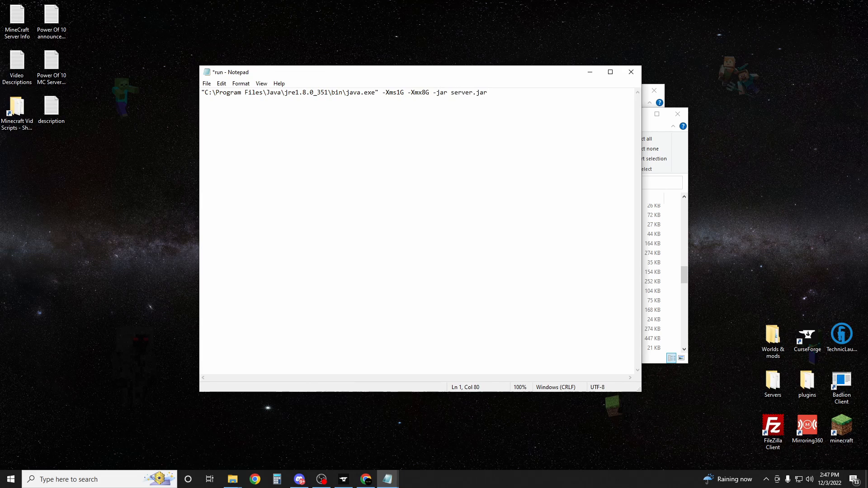
text(n)
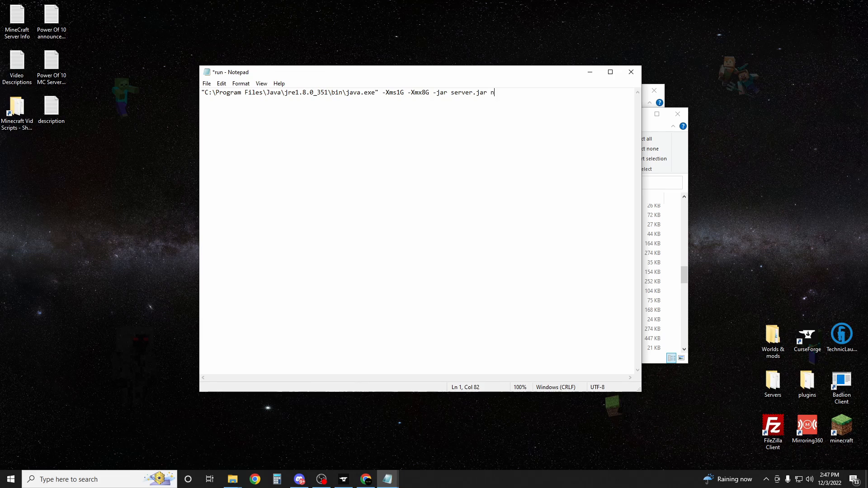
text(ogui)
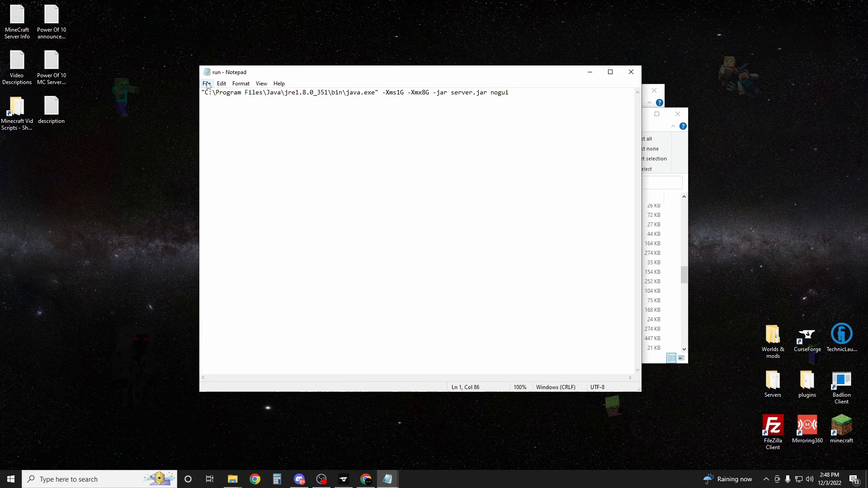
Save the script as run.bat in the RLCraft server pack folder and select it
click(206, 83)
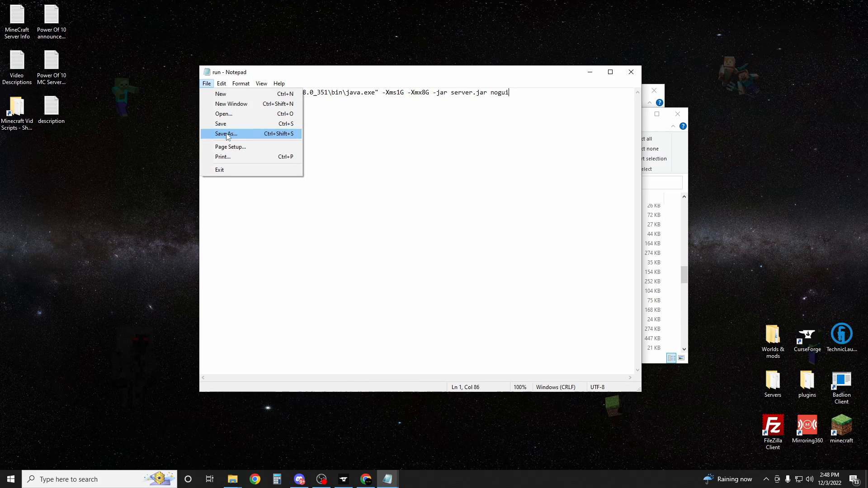
click(225, 133)
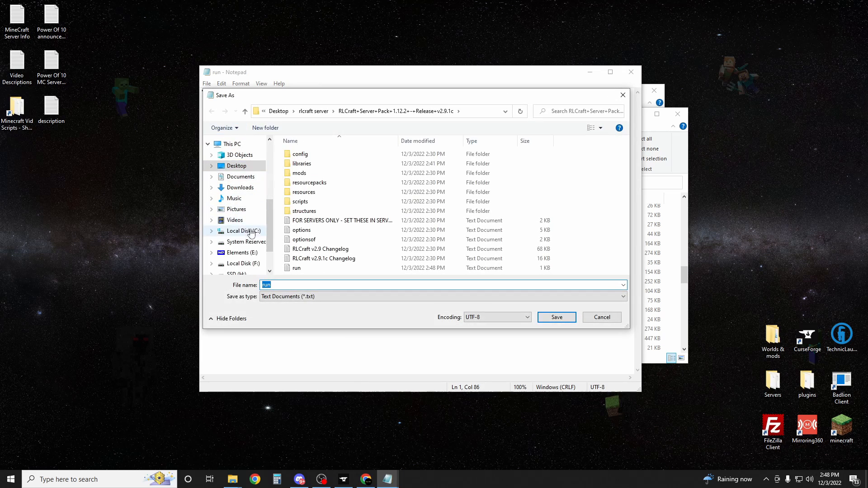
text(.bat)
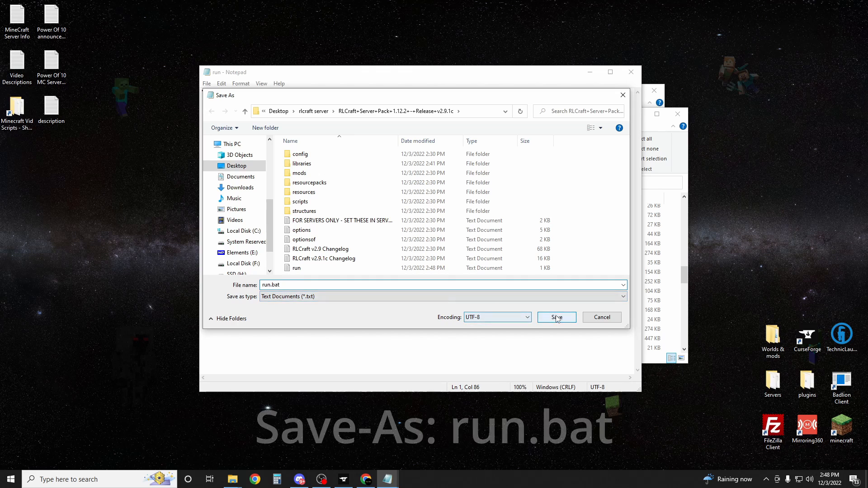
click(556, 318)
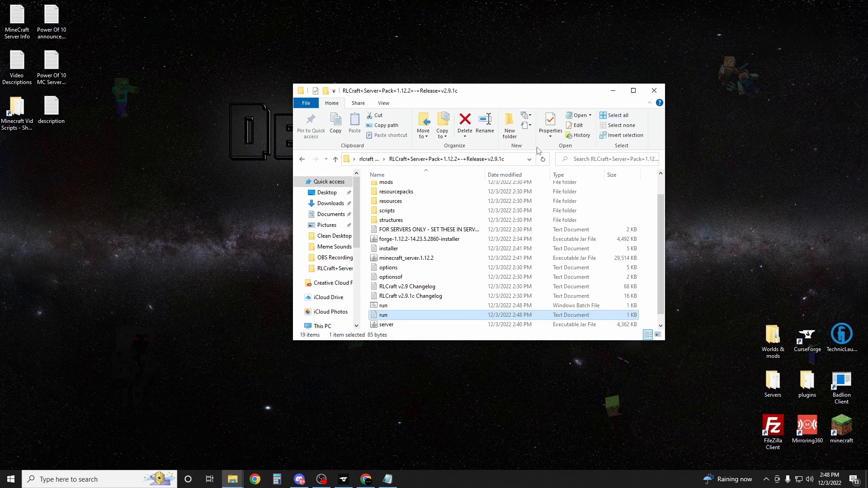
click(384, 305)
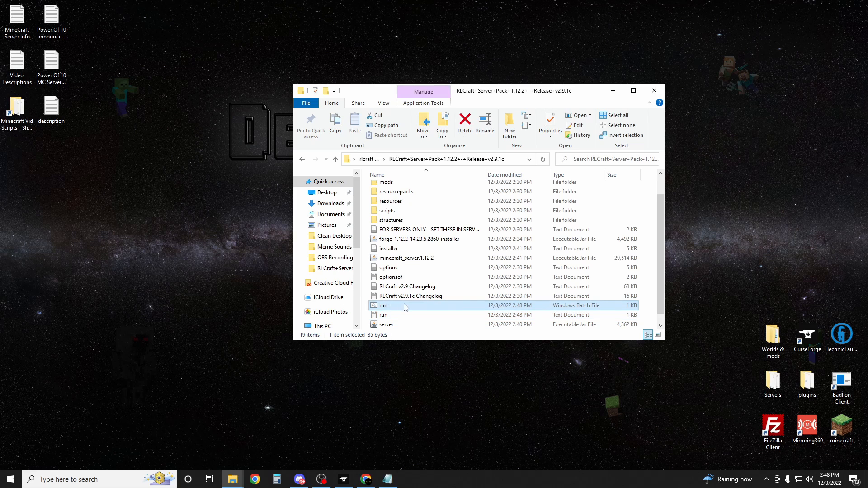
mouse_move(389, 310)
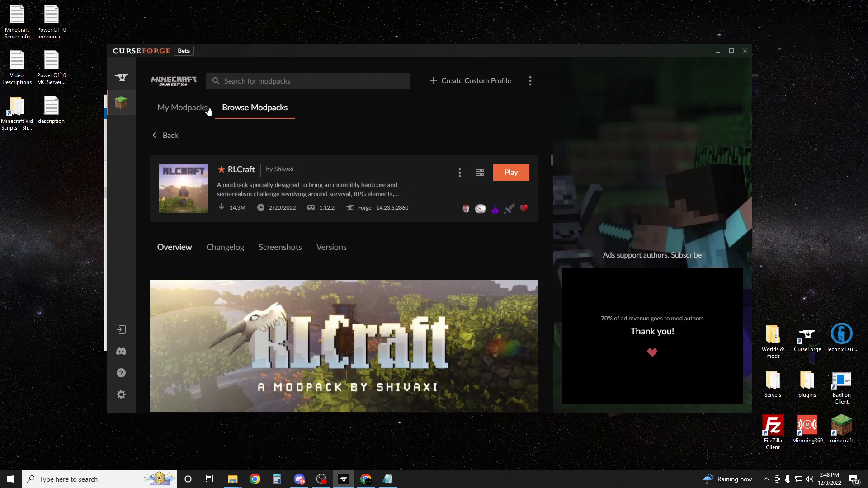
click(510, 172)
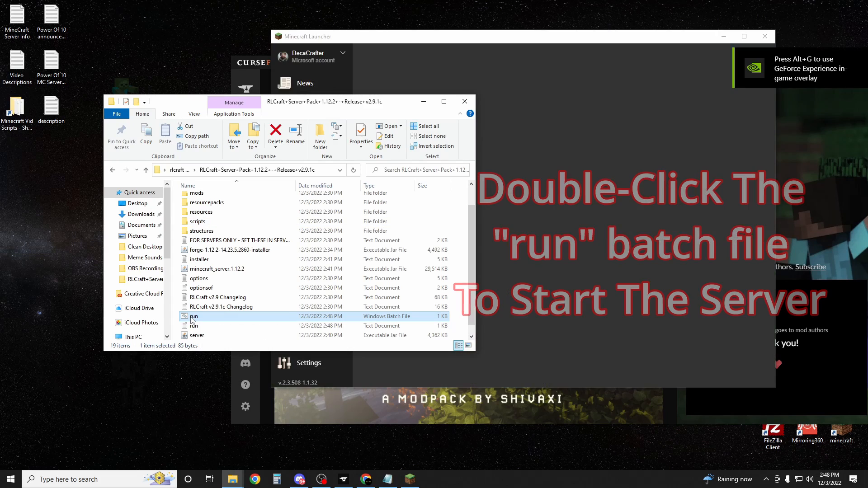
Run run.bat once, set eula to true, then relaunch the server
double_click(194, 316)
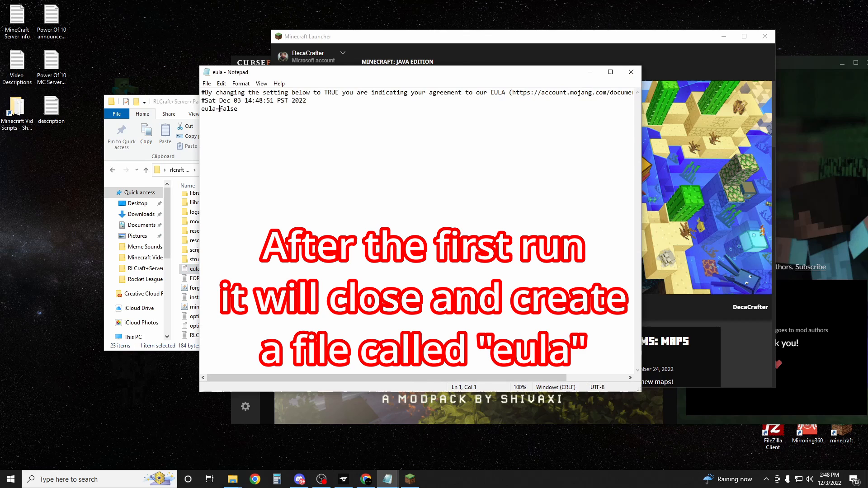
text(true)
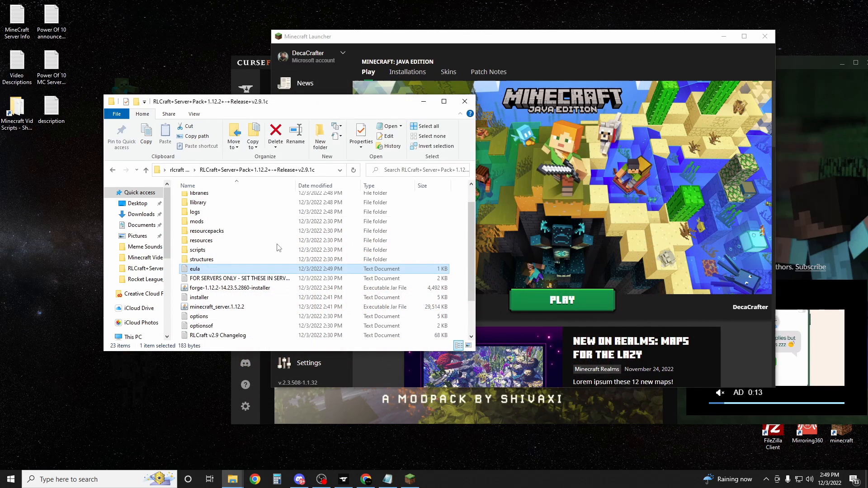
scroll(down, 3)
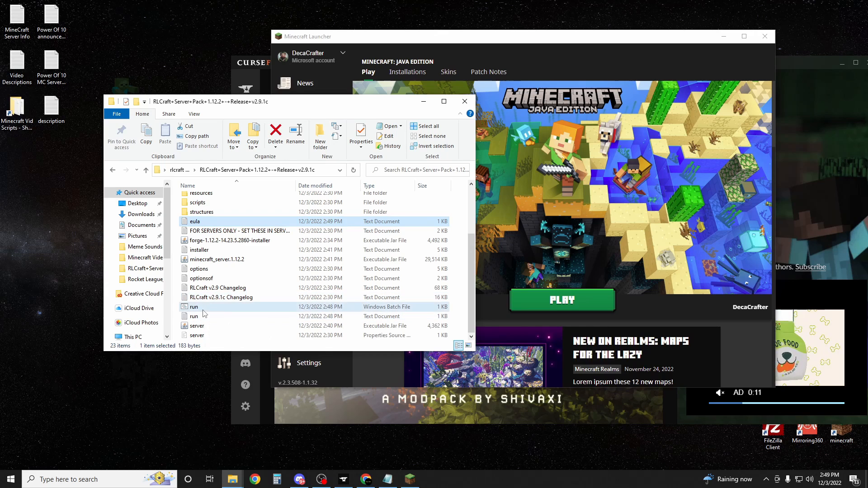
double_click(194, 306)
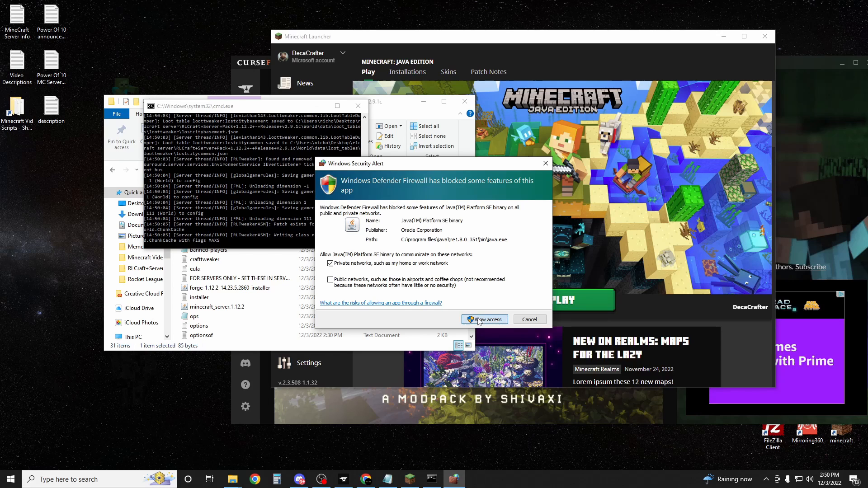
Allow Java through the firewall on private networks, close the launcher, and return to CurseForge
click(483, 320)
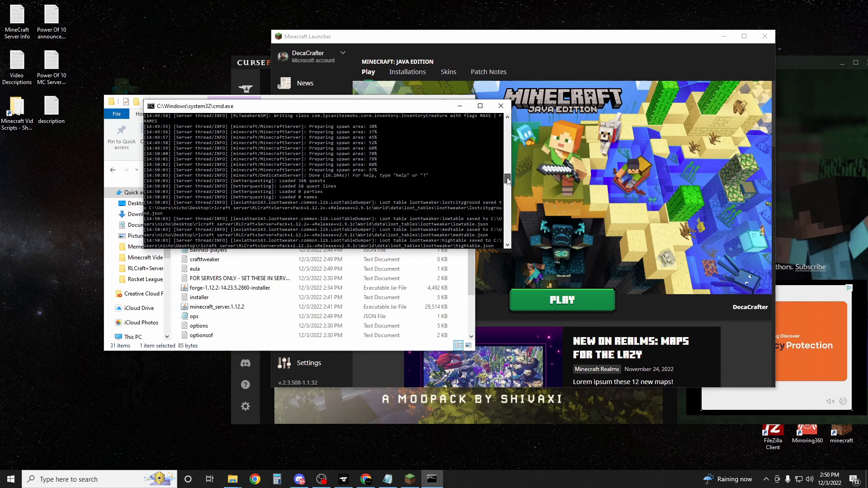
scroll(down, 3)
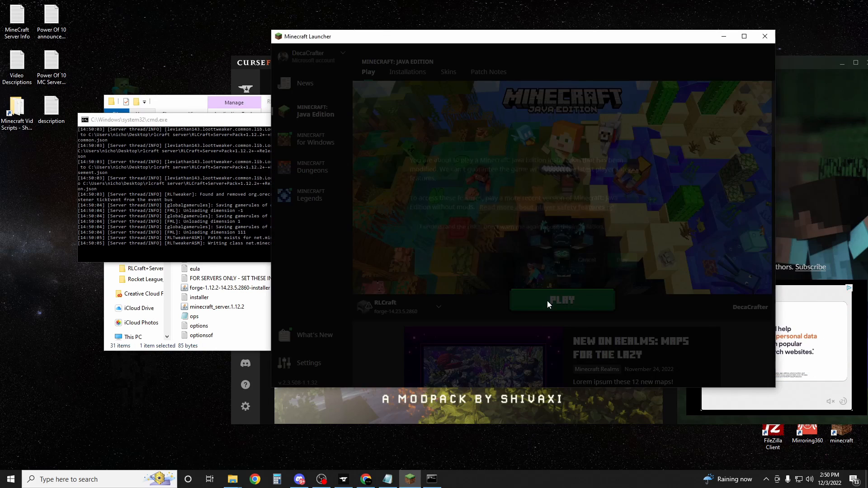
click(562, 299)
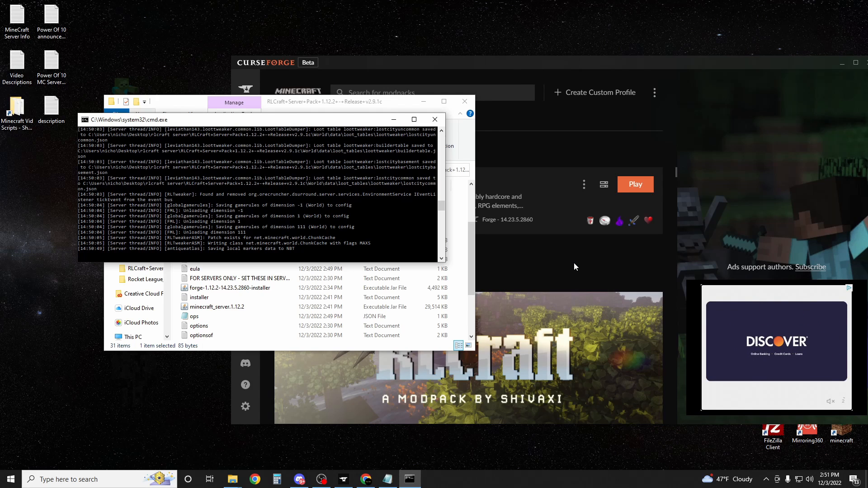
click(634, 184)
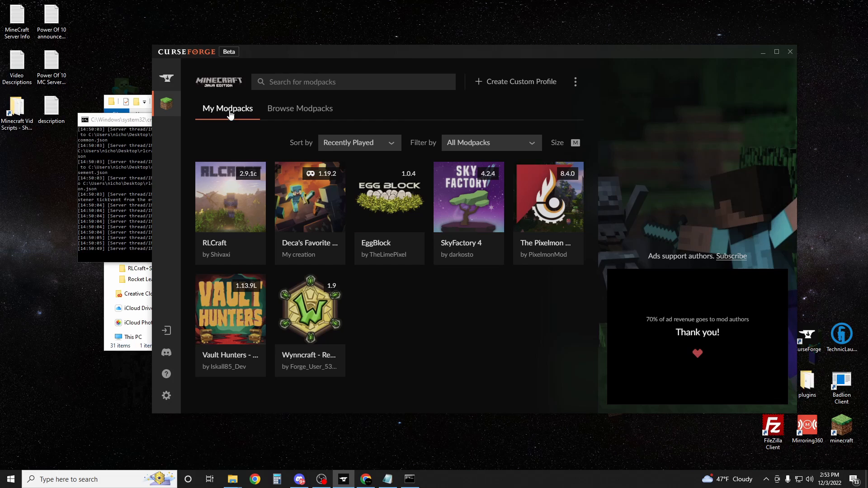
mouse_move(230, 218)
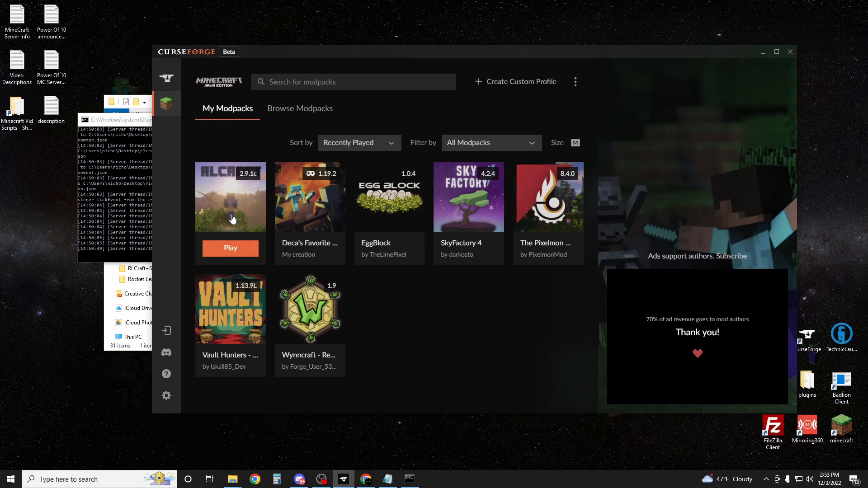
In RLCraft's Profile Options, disable system memory settings and allocate 8160MB
click(230, 196)
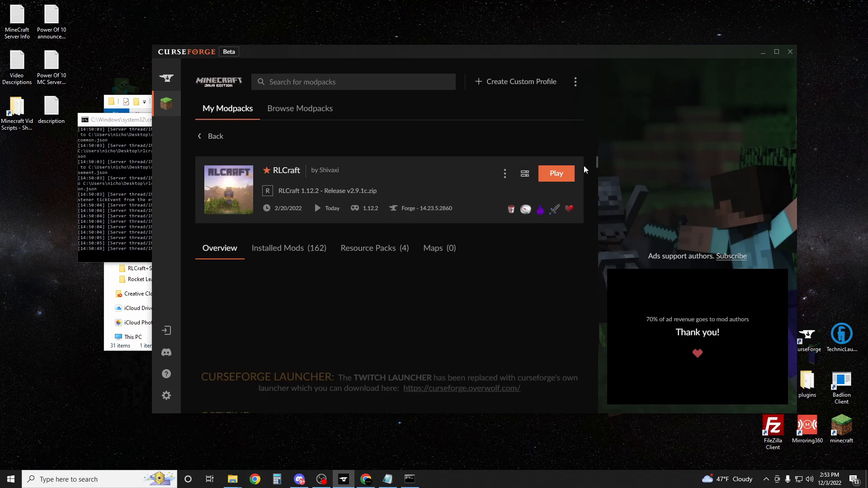
click(504, 173)
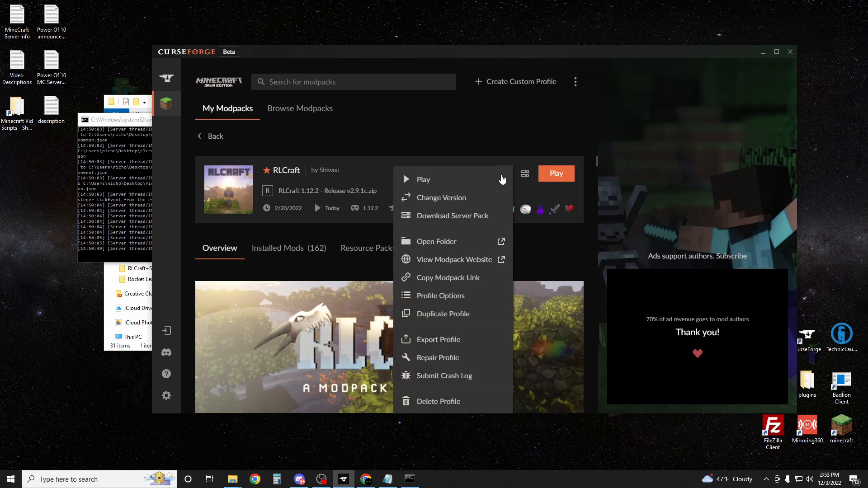
click(441, 295)
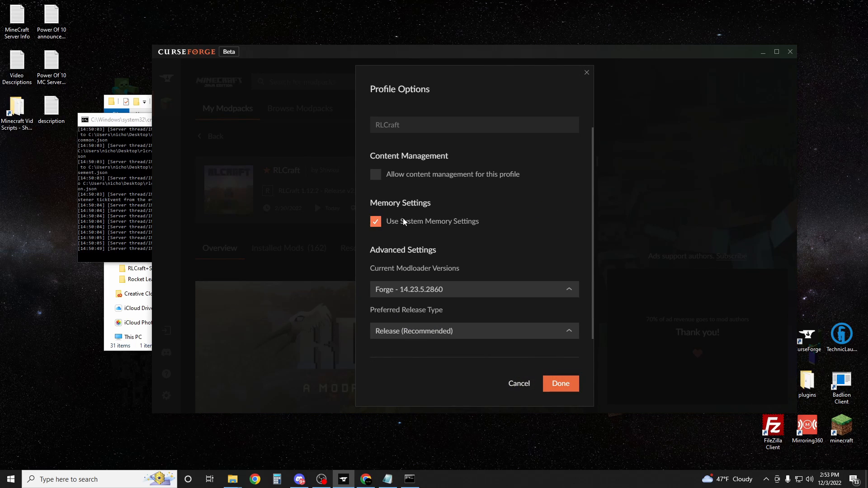
click(375, 221)
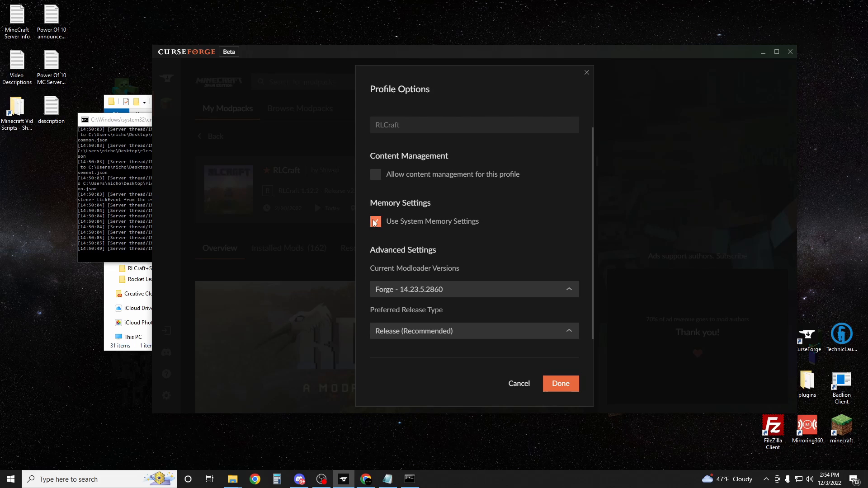
click(375, 221)
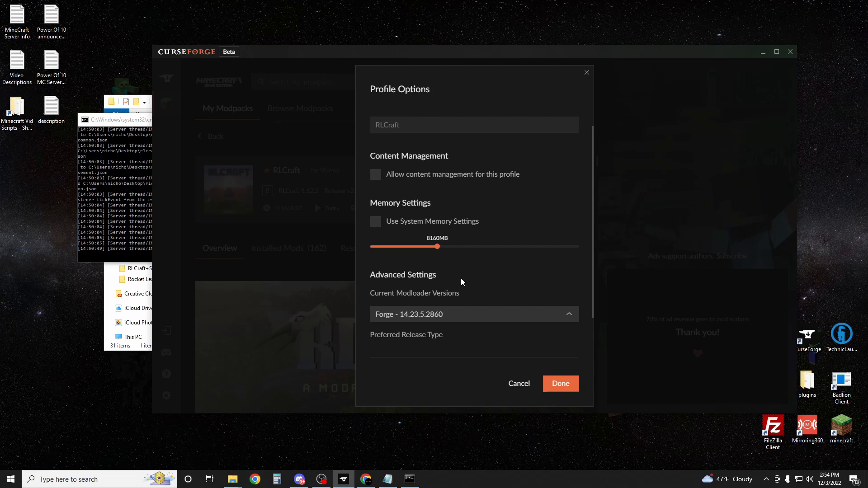
mouse_move(566, 395)
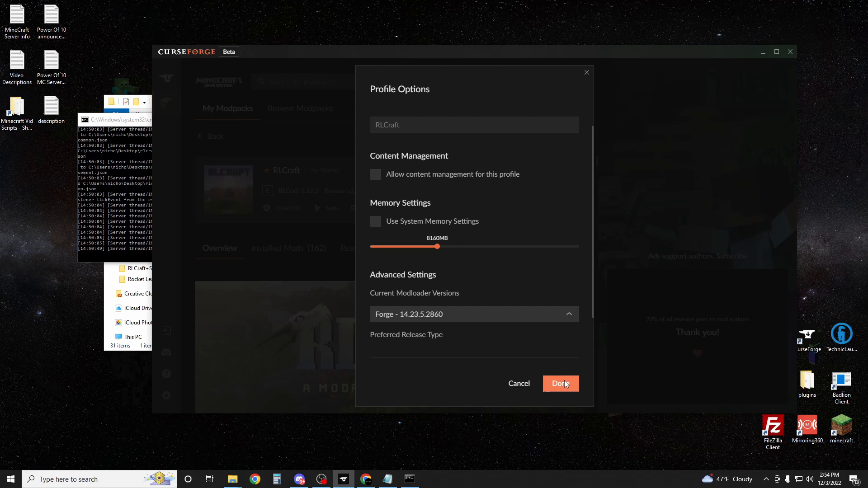
click(560, 382)
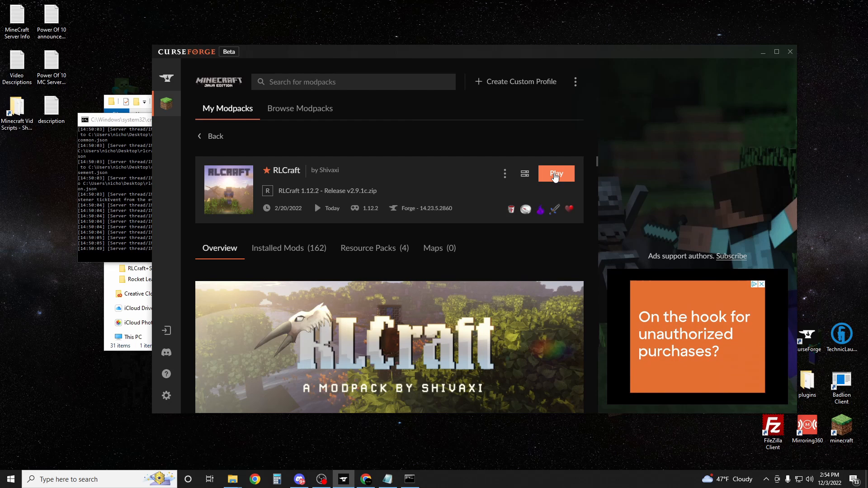
Launch RLCraft, add a multiplayer server at address 'localhost', and join it
click(555, 173)
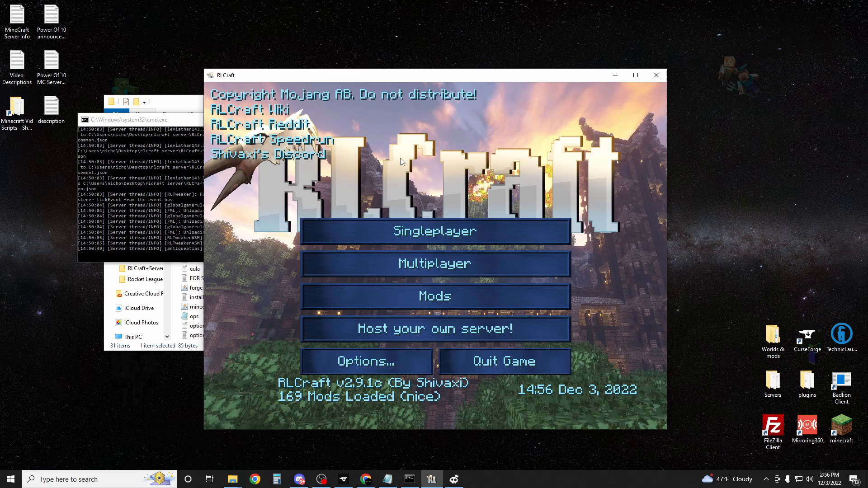
mouse_move(437, 170)
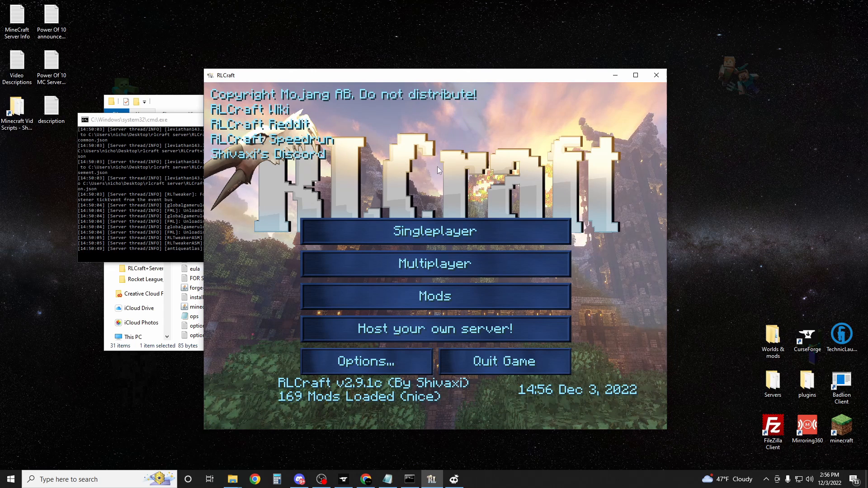
click(434, 263)
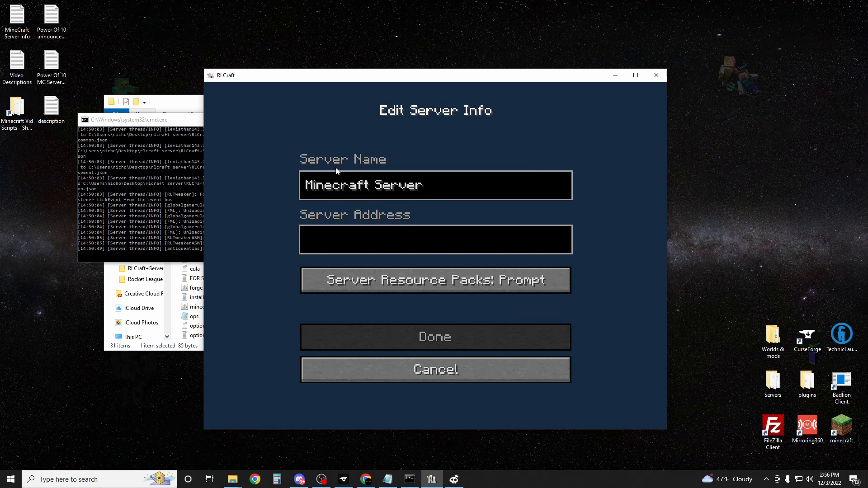
mouse_move(354, 234)
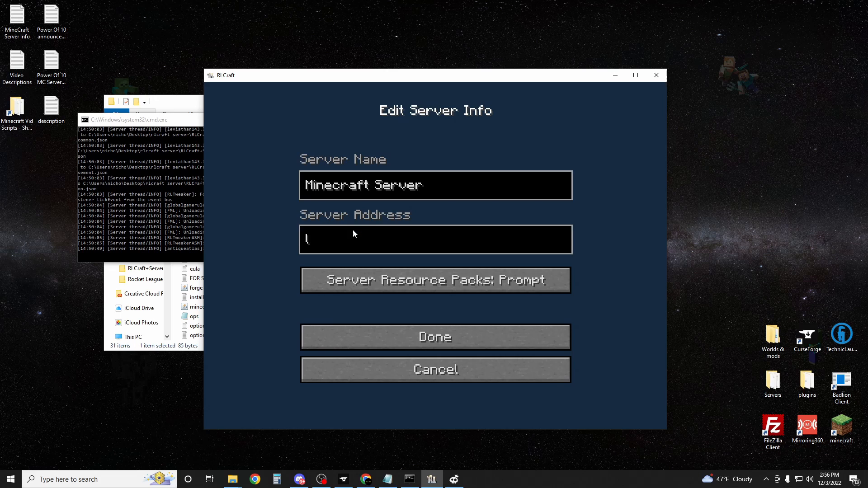
text(localhost)
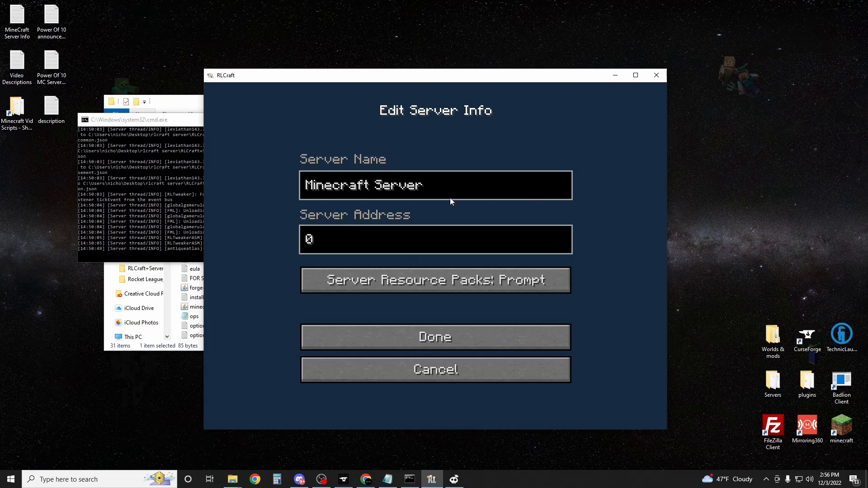
click(435, 336)
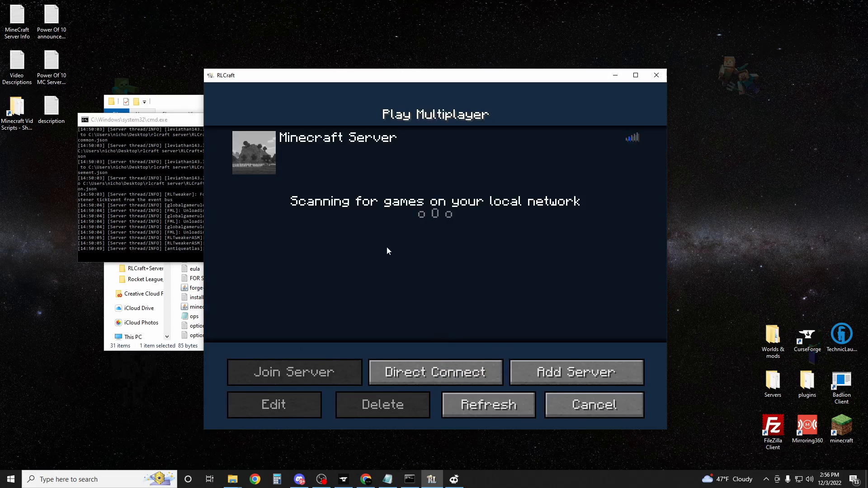
click(294, 372)
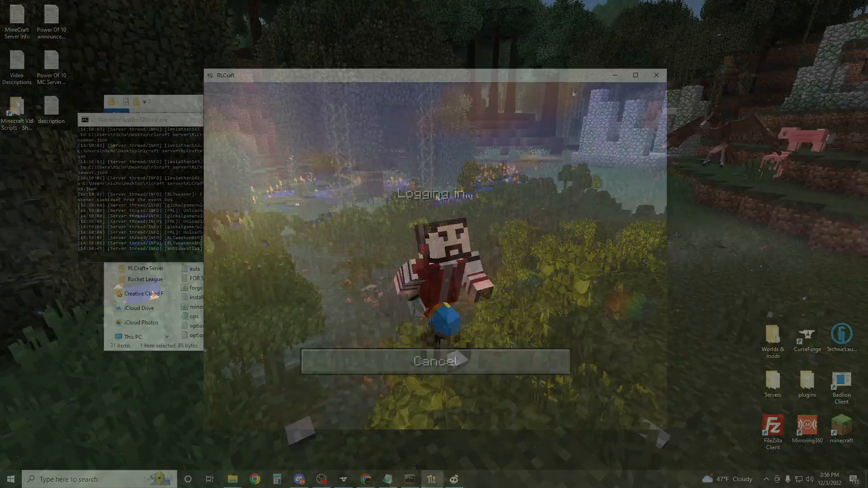